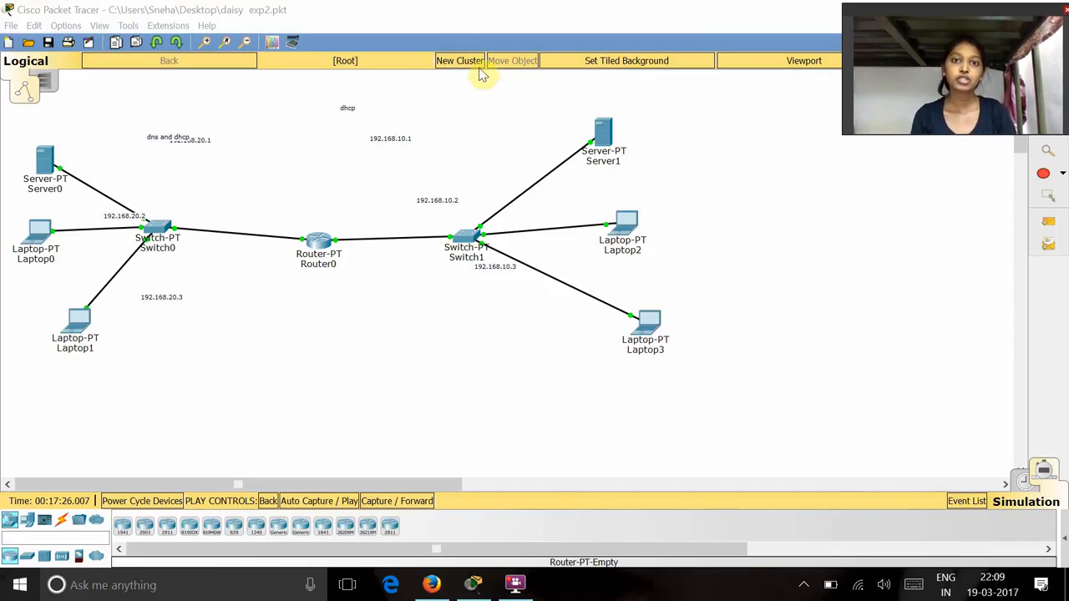
pyautogui.moveTo(299, 144)
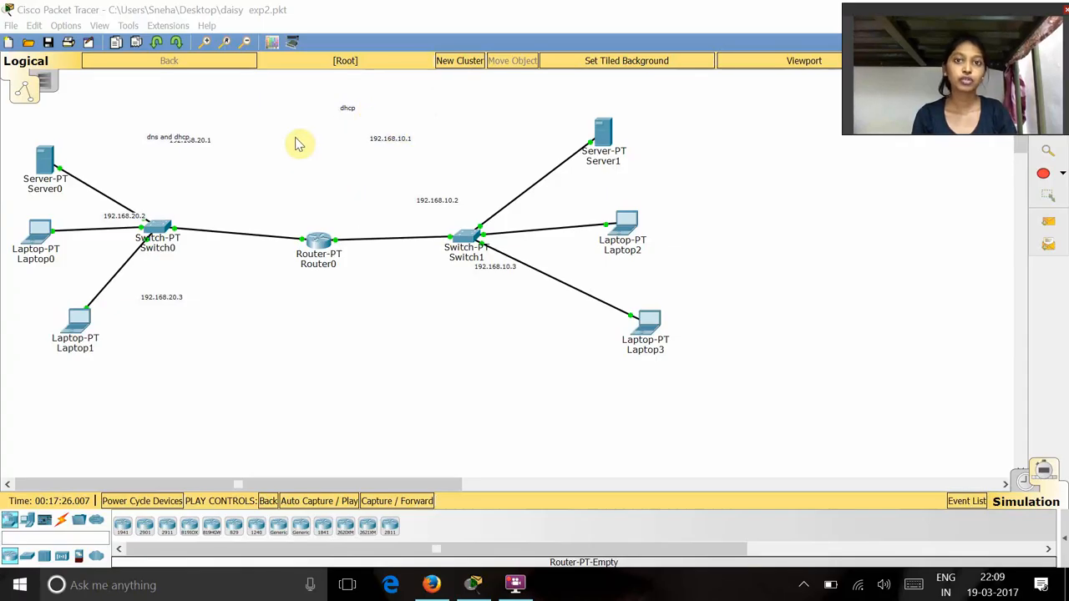
pyautogui.moveTo(409, 163)
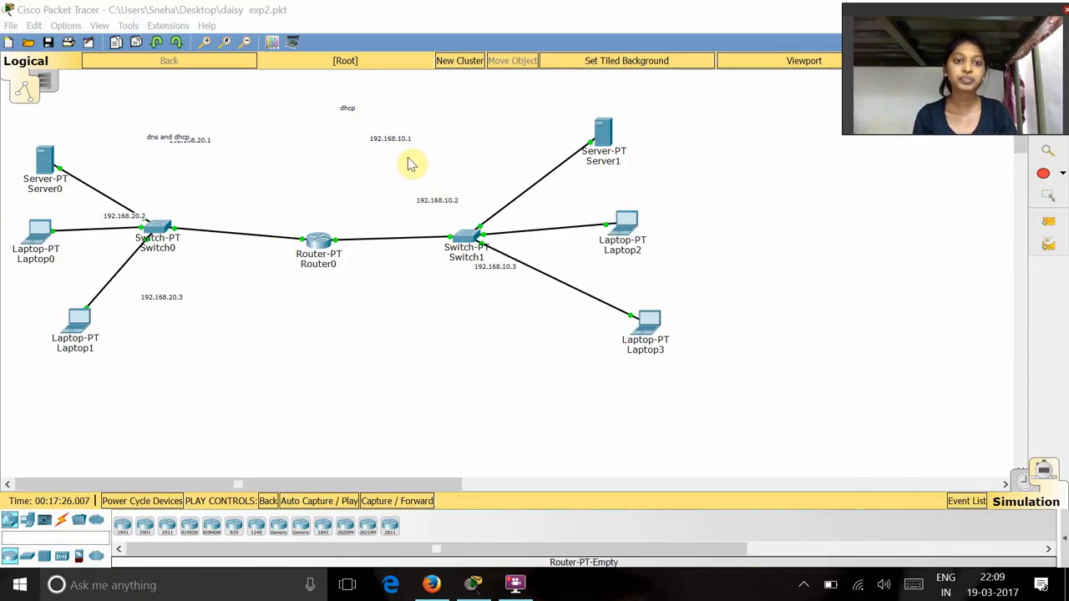
pyautogui.moveTo(308, 240)
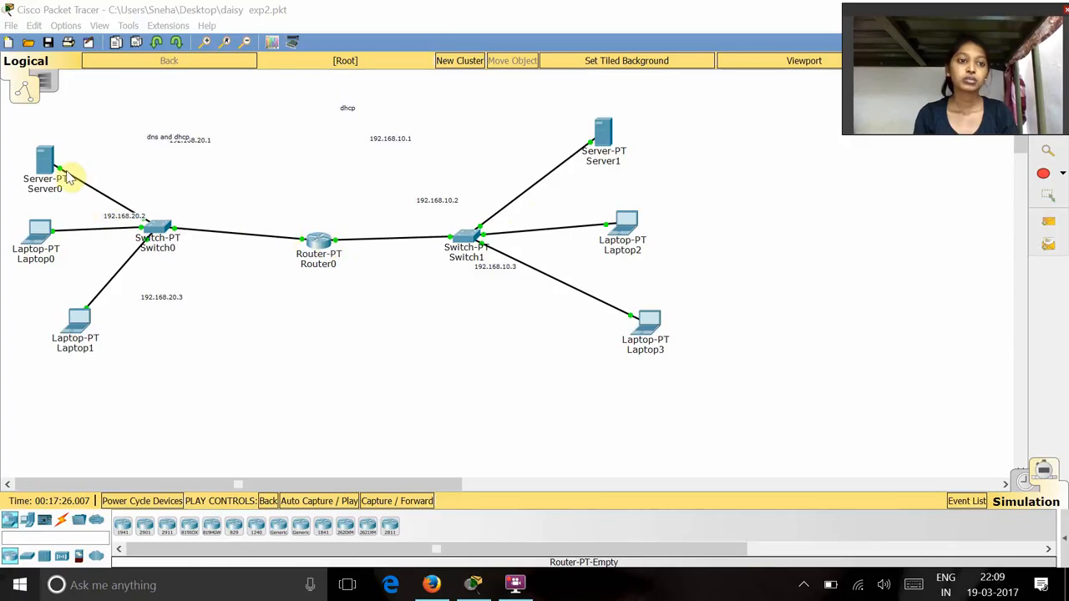
pyautogui.moveTo(312, 147)
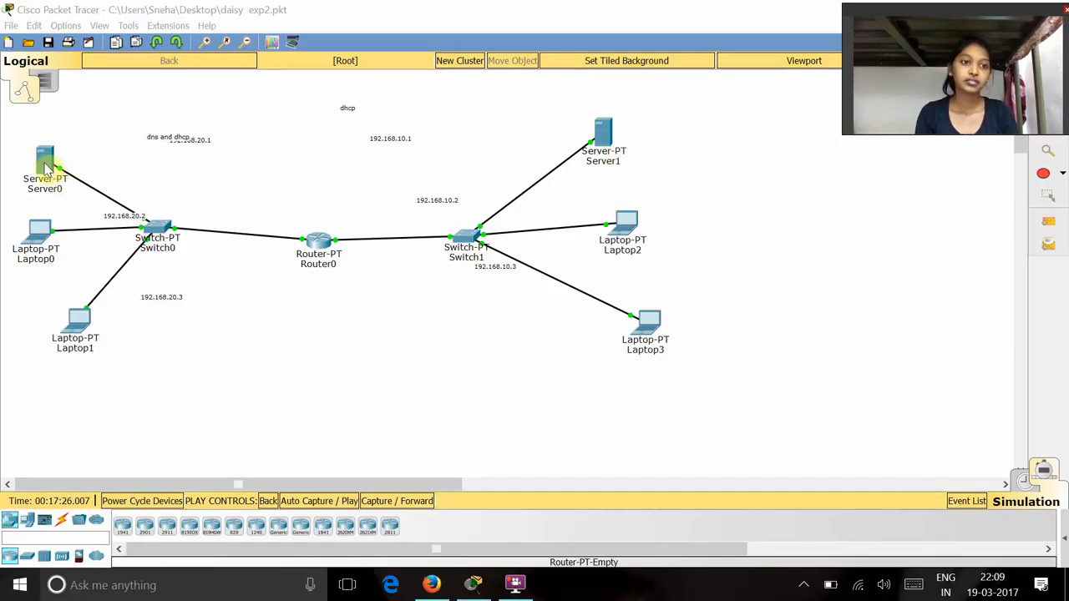
# - Show Server0's IP configuration: static 192.168.20.1, mask 255.255.255.0, gateway 192.168.10.4
pyautogui.doubleClick(45, 164)
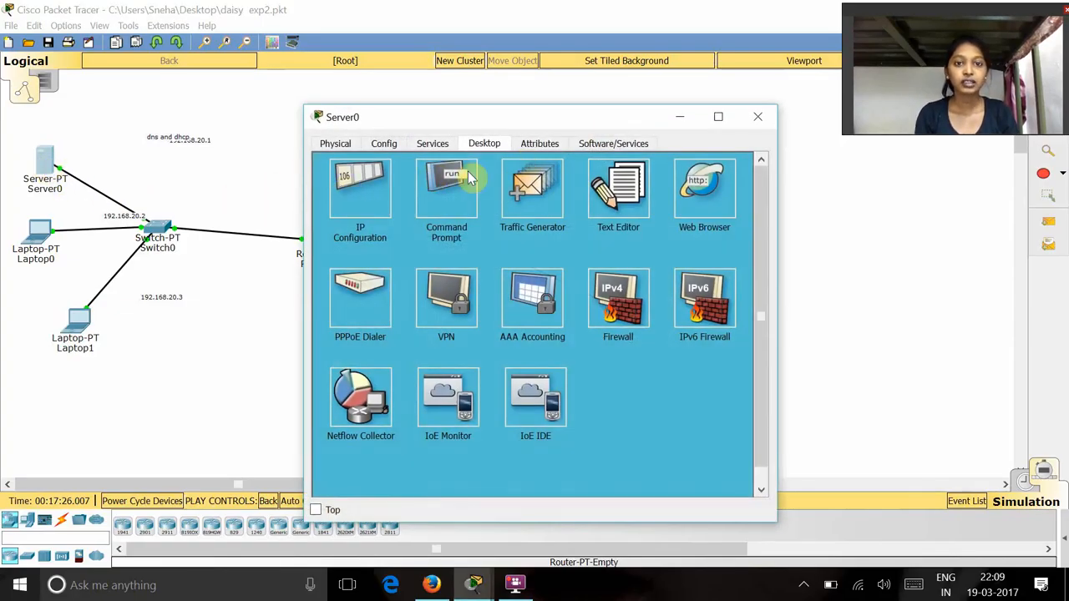
pyautogui.click(361, 188)
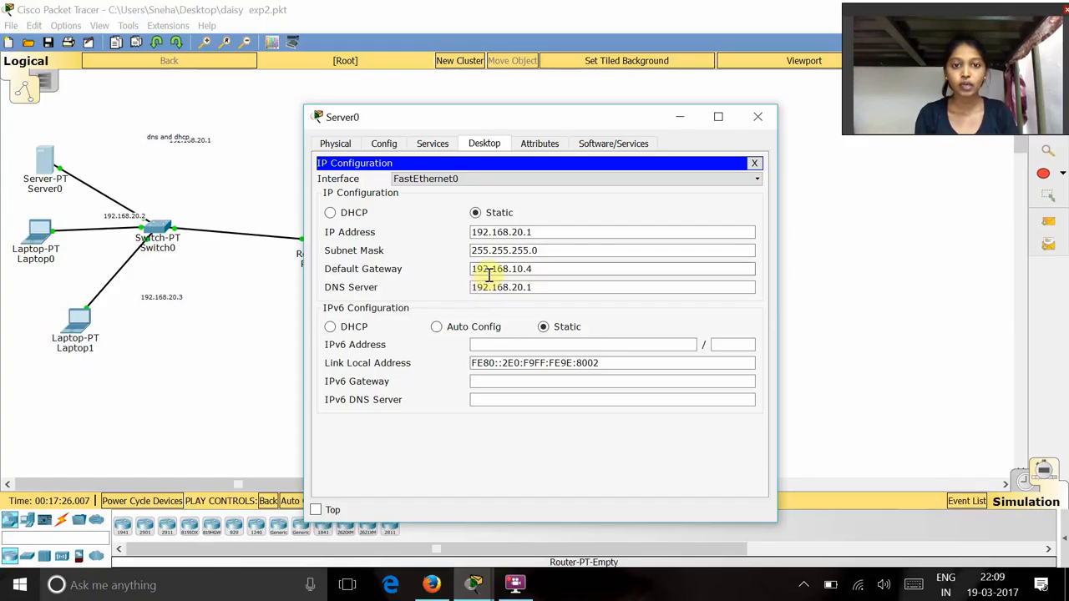
pyautogui.moveTo(517, 314)
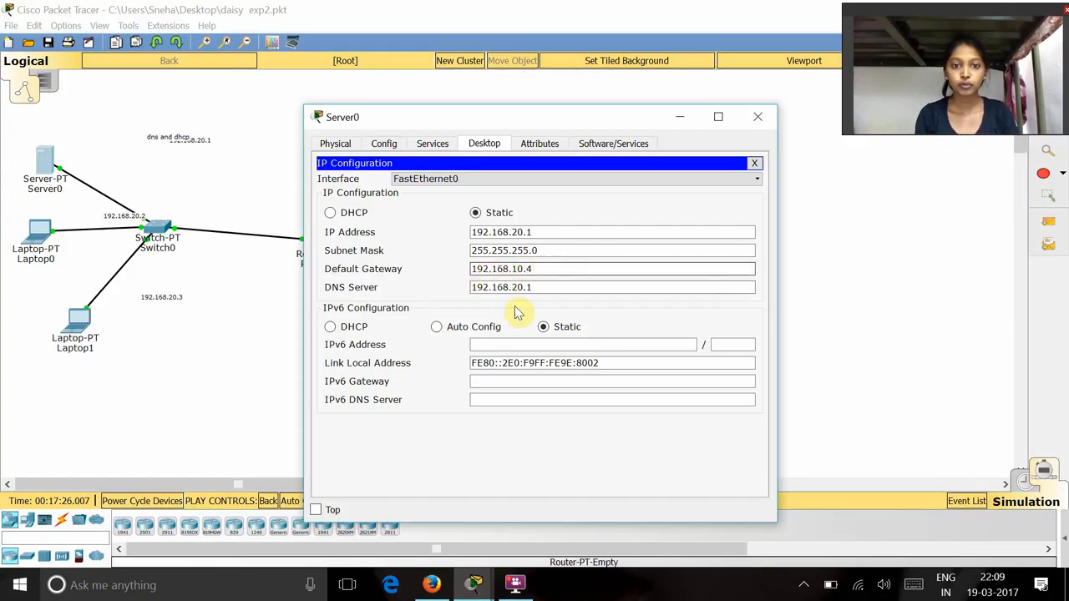
pyautogui.moveTo(491, 307)
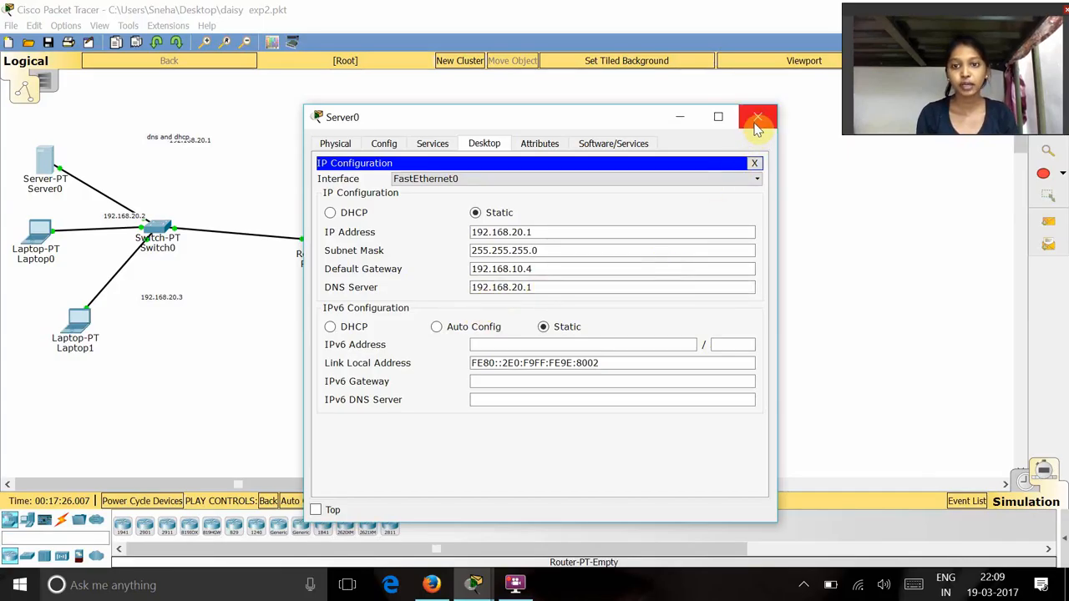
# - Close Server0 and view Laptop0's DHCP-assigned 192.168.20.x configuration with gateway 192.168.10.4
pyautogui.click(757, 117)
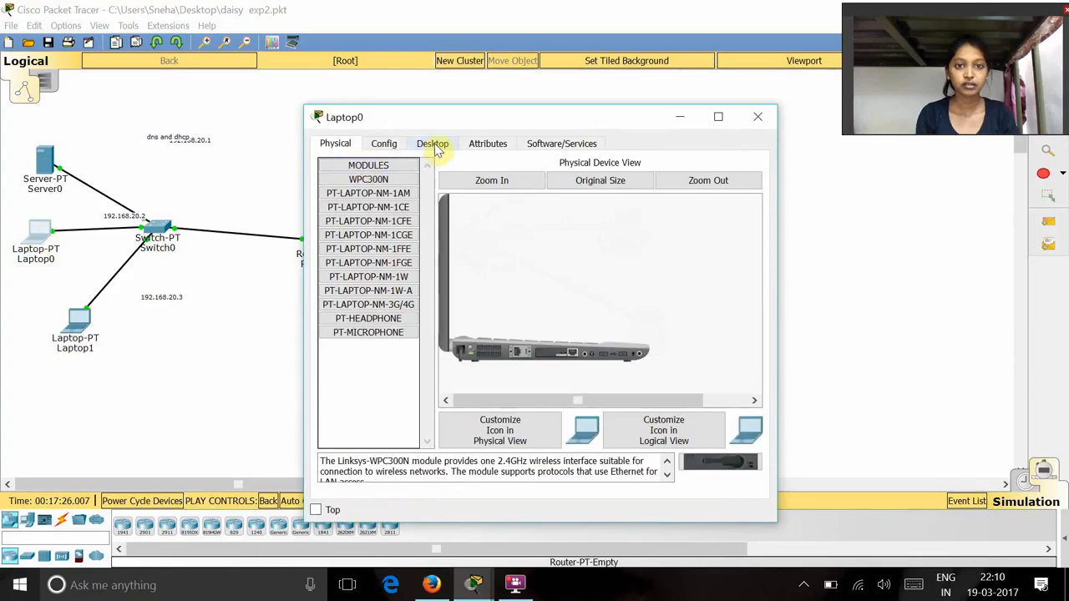
pyautogui.click(431, 143)
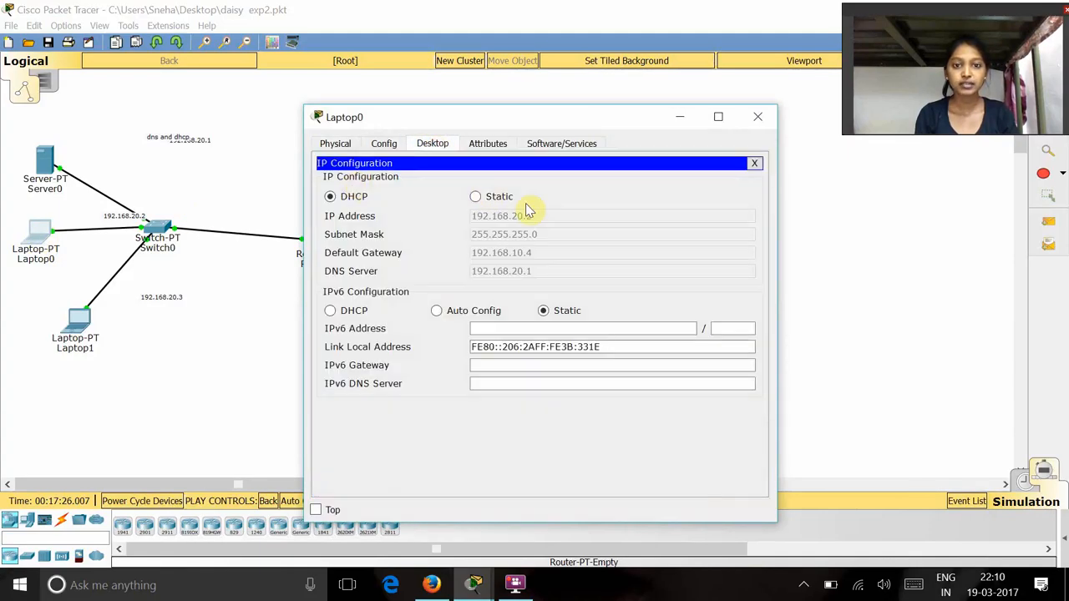
pyautogui.moveTo(524, 221)
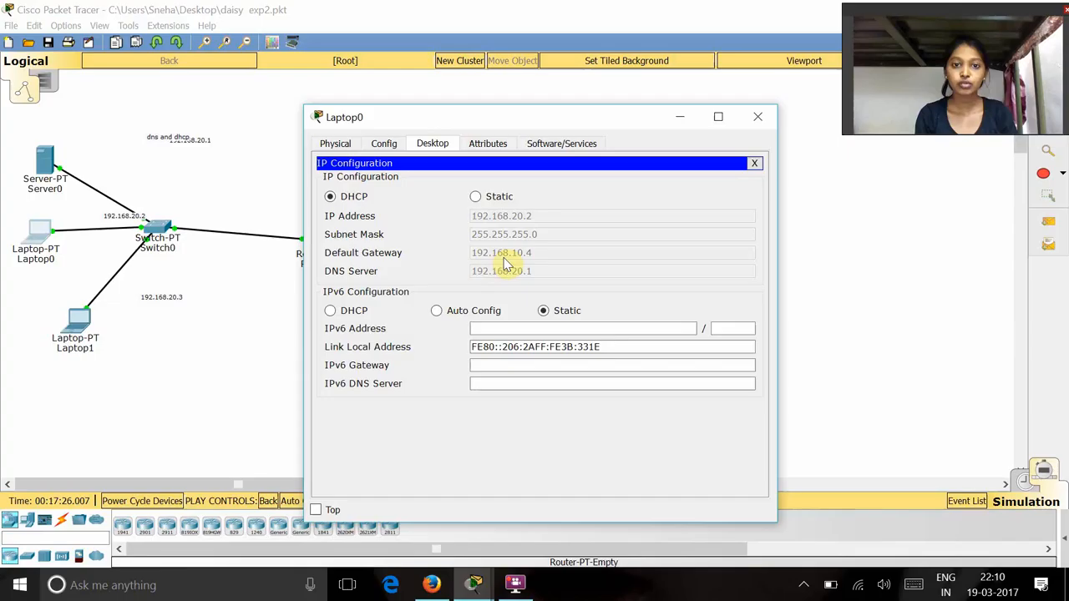
pyautogui.moveTo(499, 282)
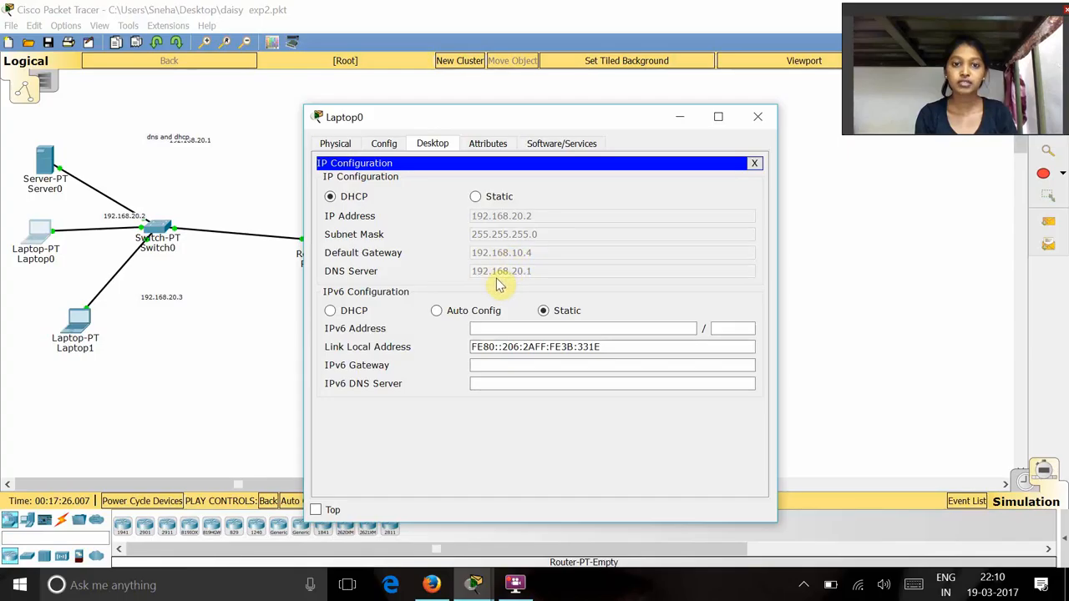
pyautogui.moveTo(511, 281)
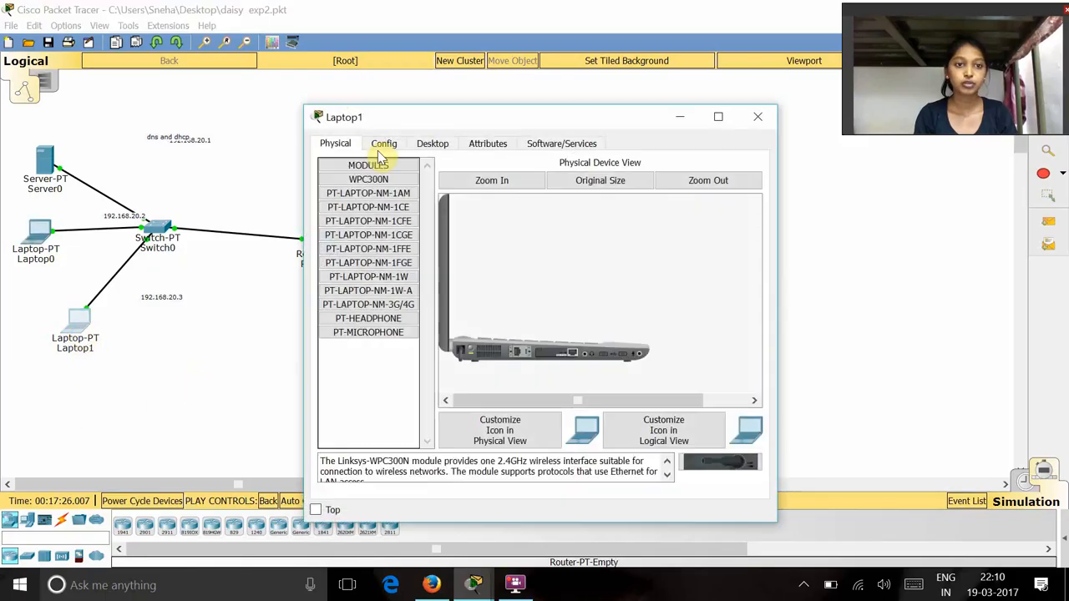
# - Confirm Laptop1's DHCP address 192.168.20.3 with gateway 192.168.10.4, then close its window
pyautogui.click(433, 143)
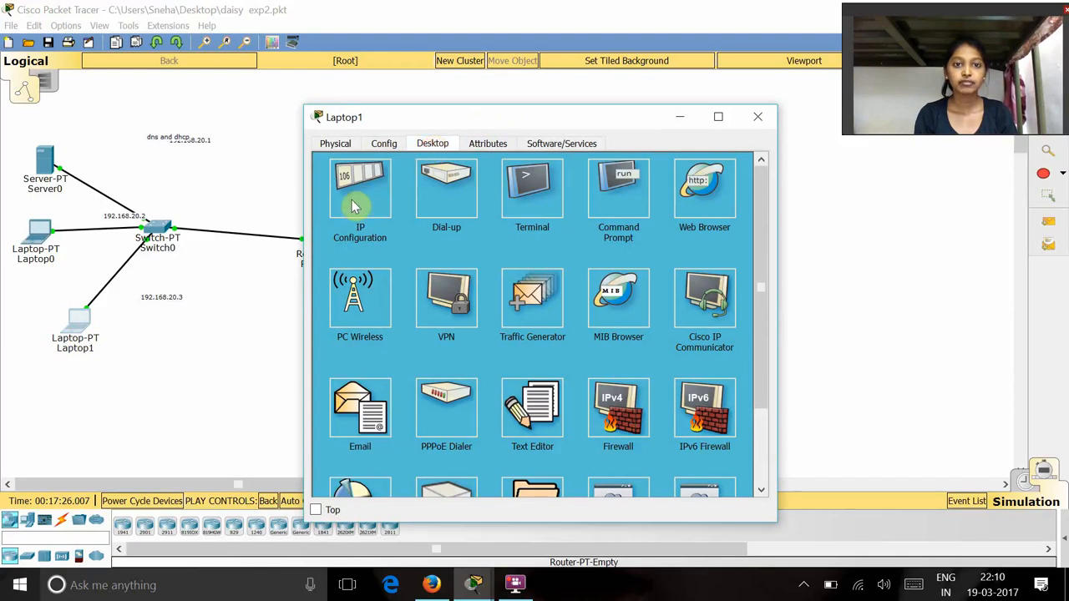
pyautogui.click(359, 188)
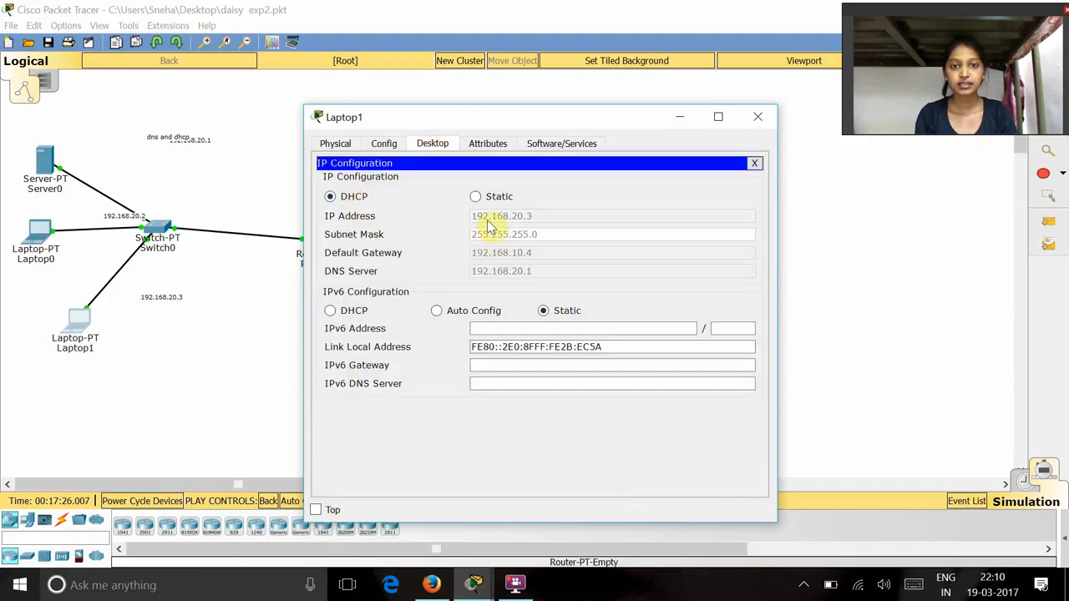
pyautogui.moveTo(542, 230)
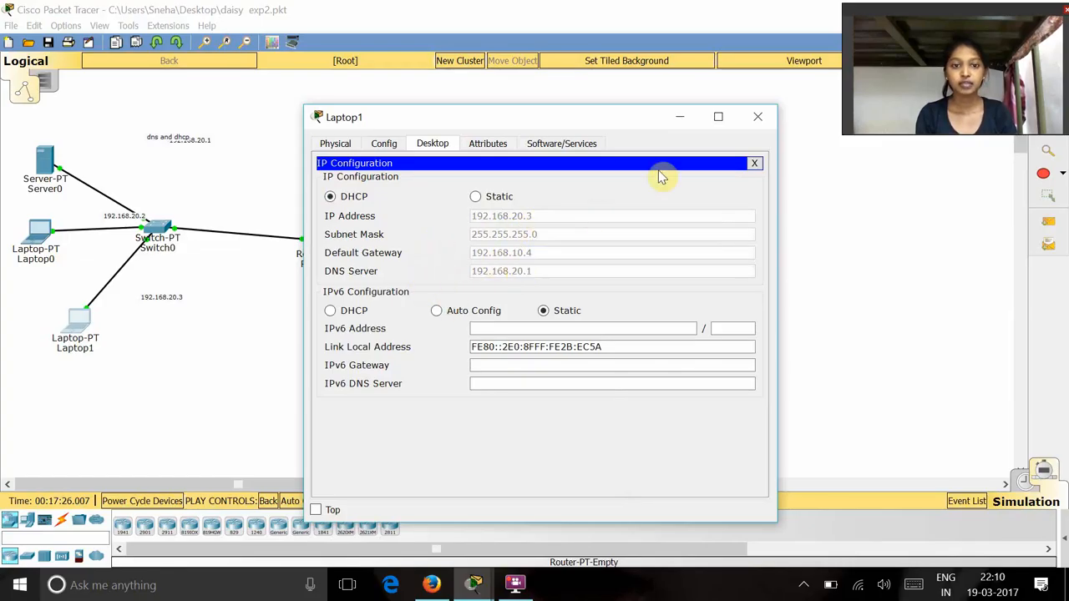
pyautogui.moveTo(424, 247)
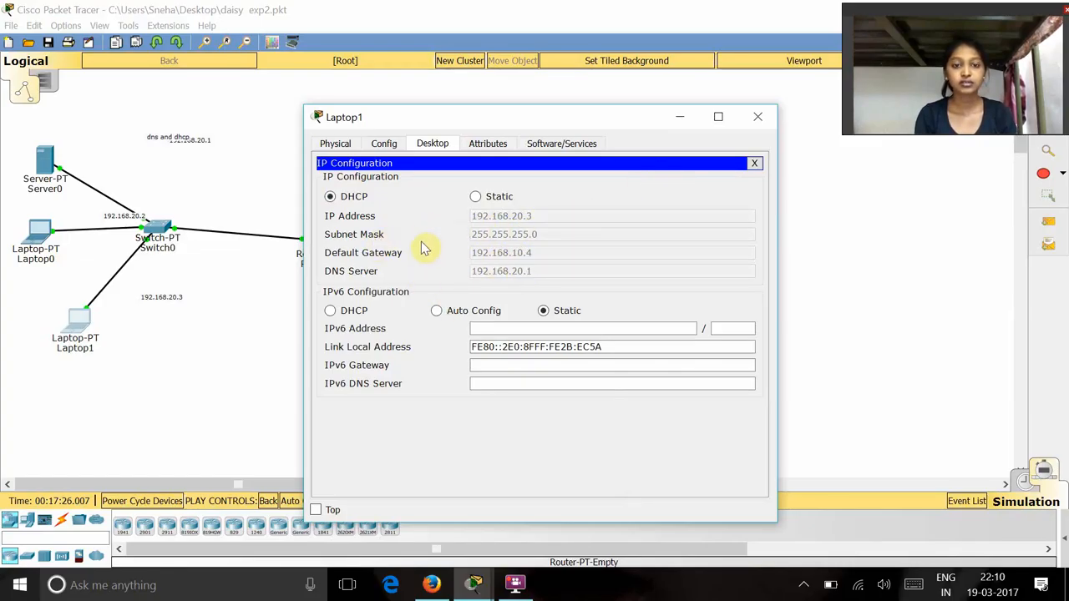
pyautogui.moveTo(759, 117)
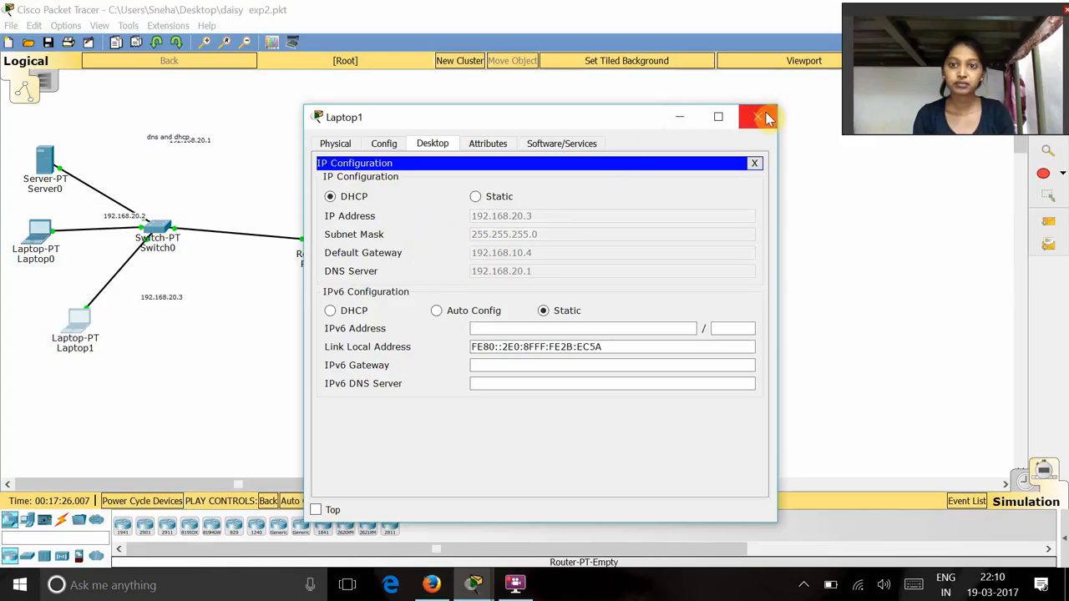
pyautogui.click(758, 117)
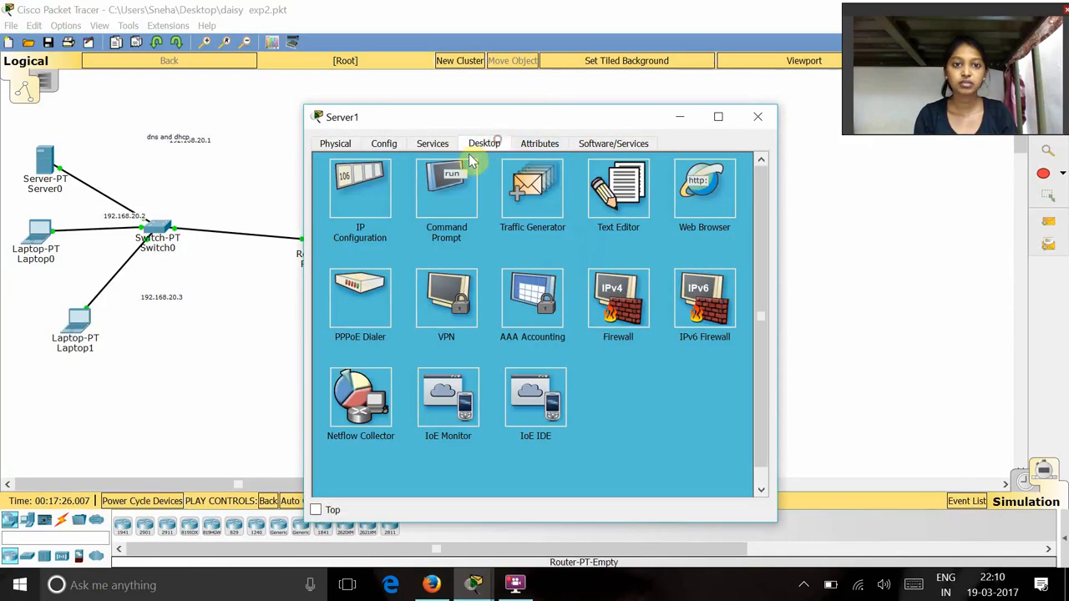
# - Review Server1's static 192.168.10.1, mask 255.255.255.0, gateway 192.168.10.4, then close it
pyautogui.click(361, 187)
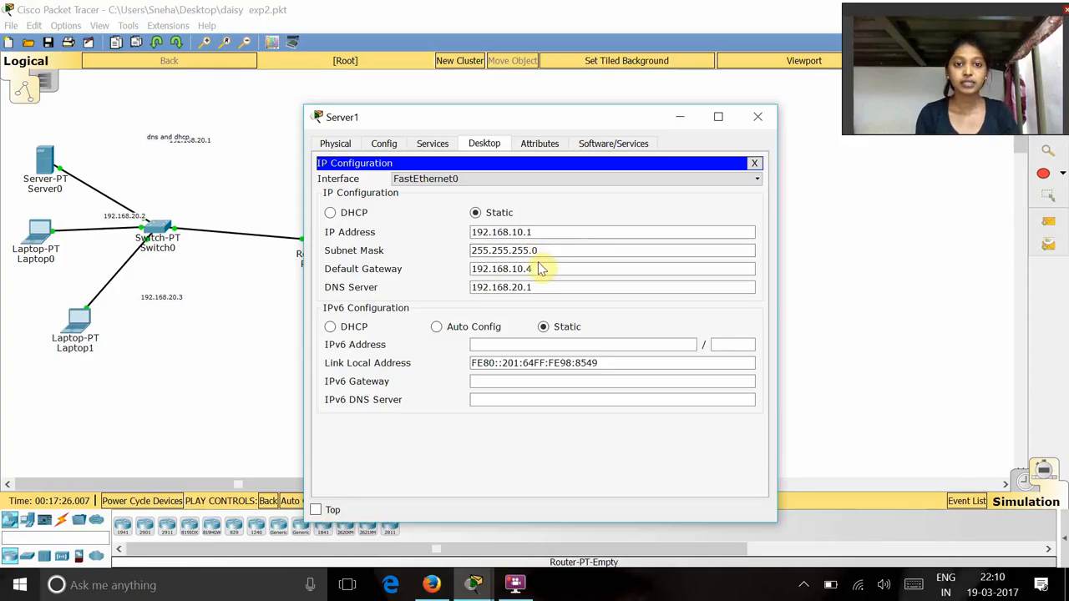
pyautogui.click(542, 267)
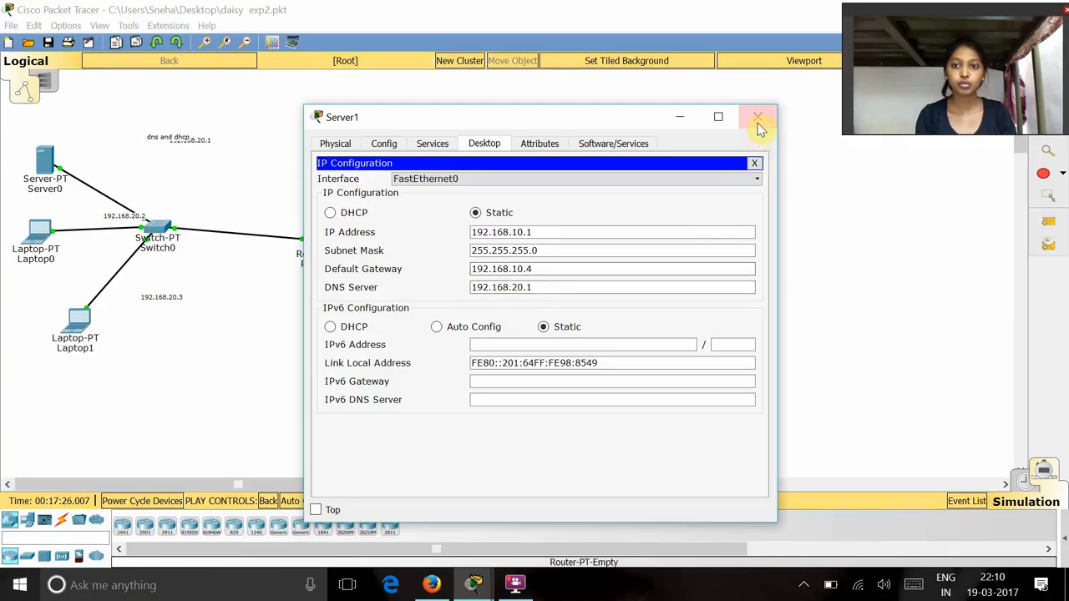
pyautogui.click(758, 117)
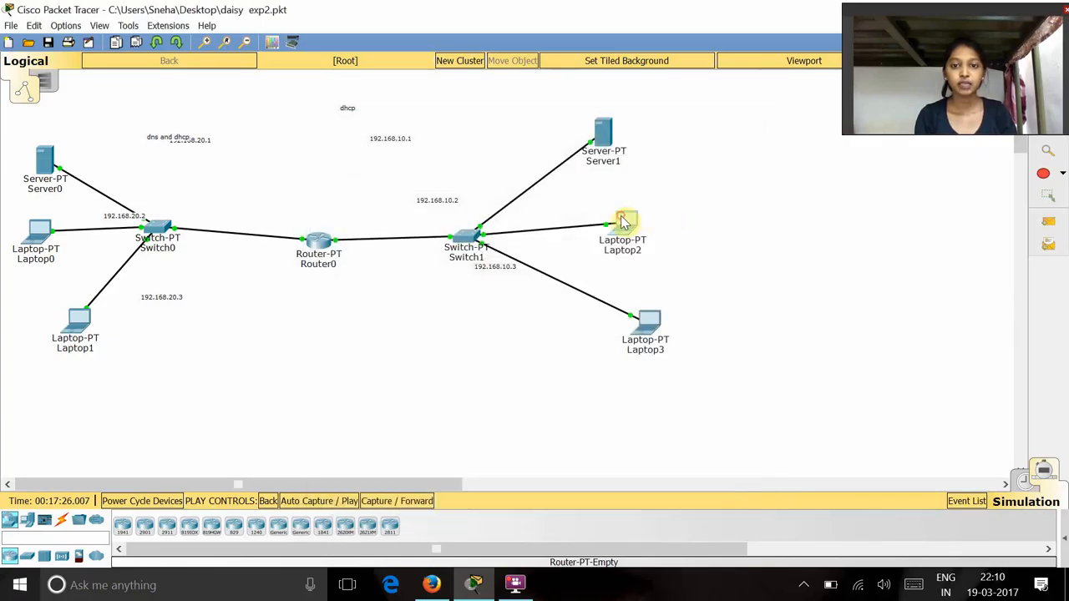
# - View Laptop2's and Laptop3's DHCP settings (192.168.10.3, gateway 192.168.10.4), then bring up Router0's window
pyautogui.doubleClick(621, 221)
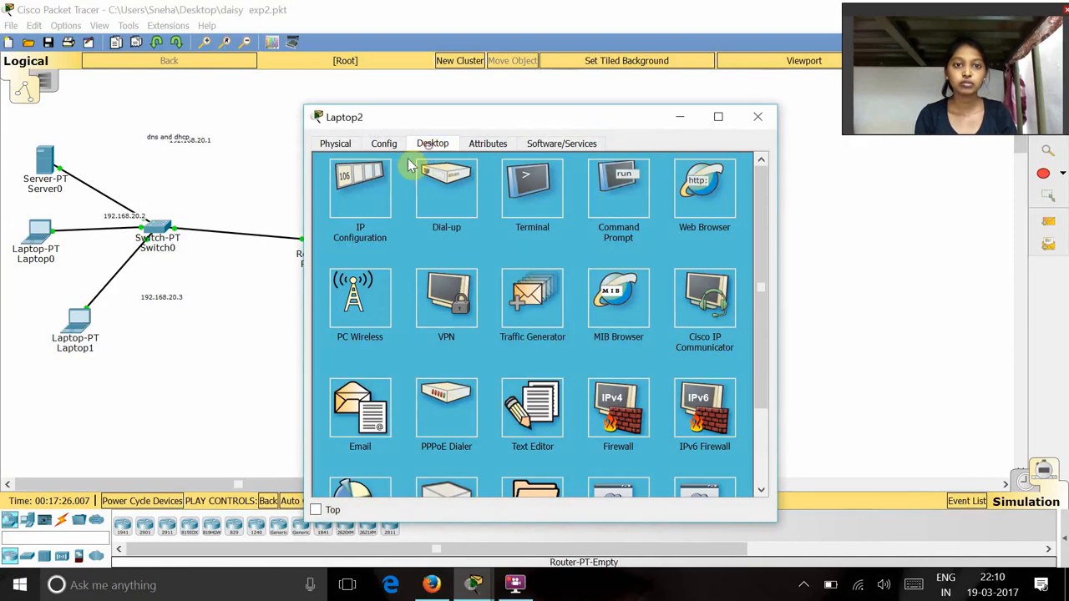
pyautogui.click(361, 187)
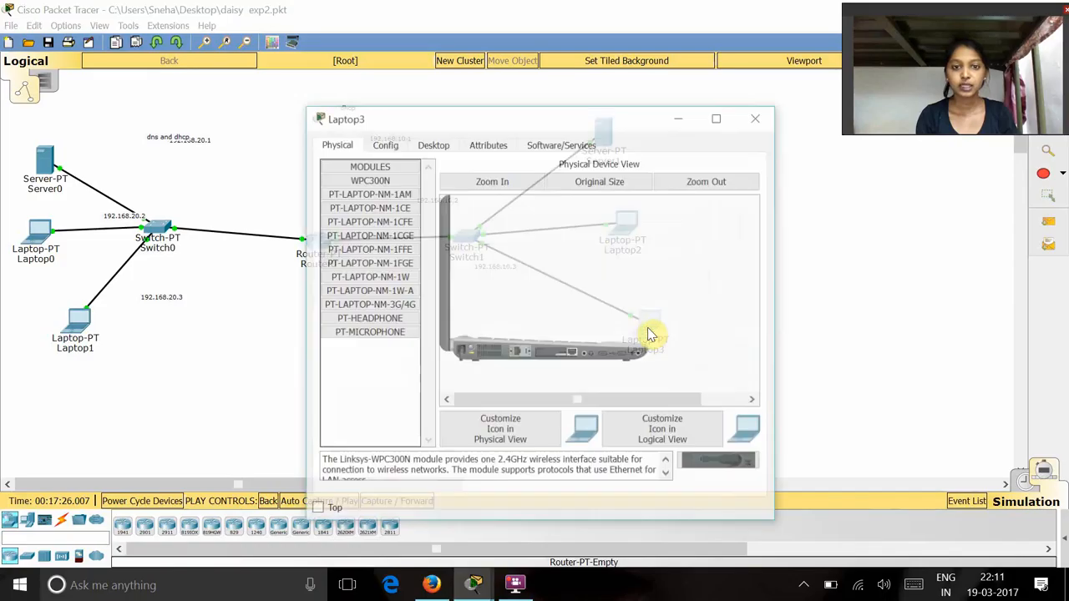
pyautogui.click(432, 144)
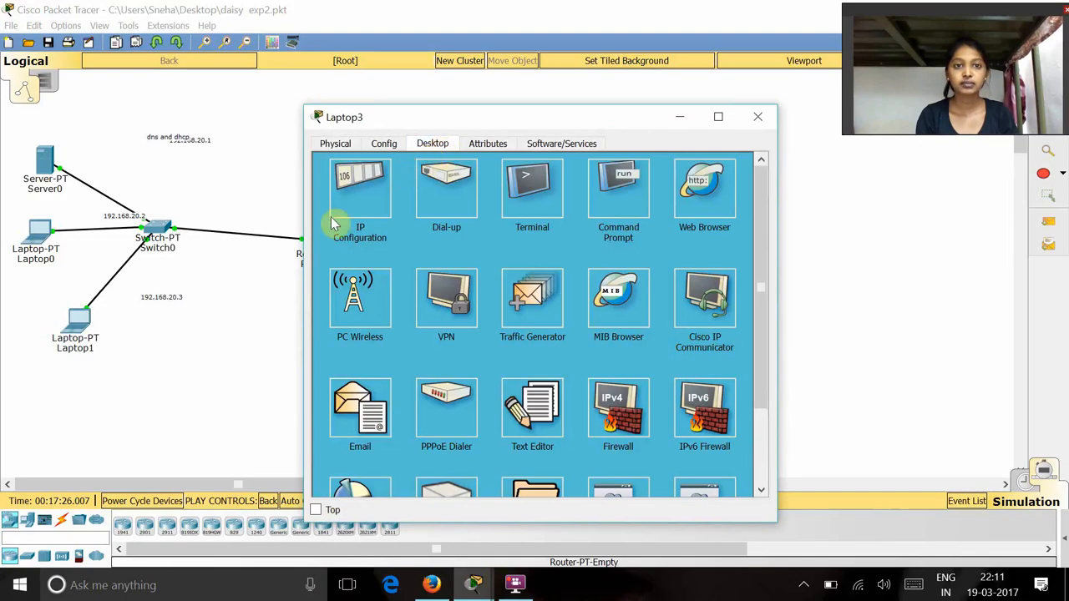
pyautogui.click(360, 187)
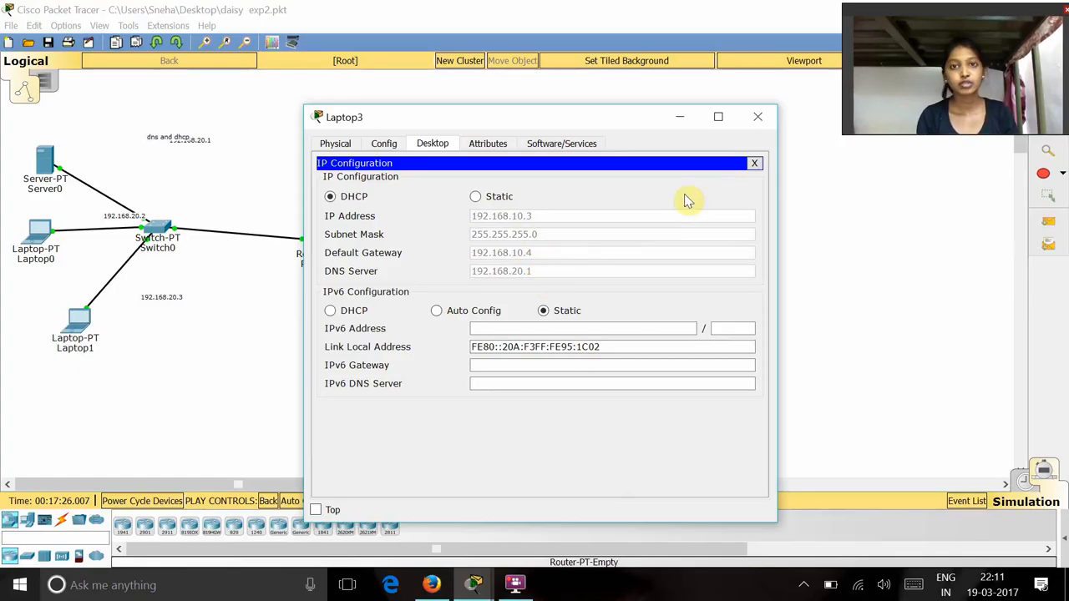
pyautogui.click(756, 117)
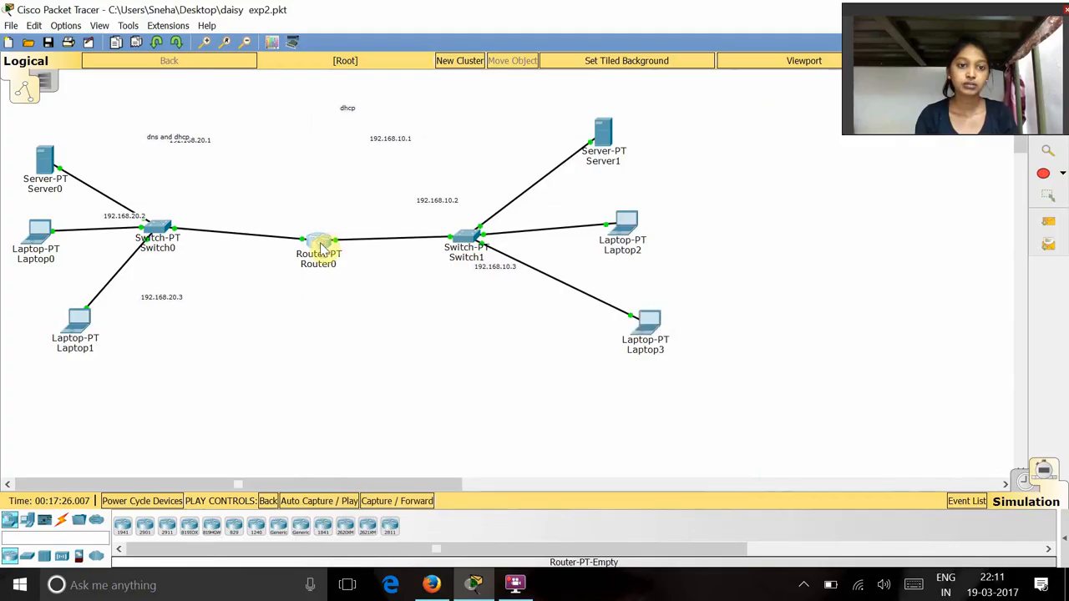
pyautogui.doubleClick(318, 242)
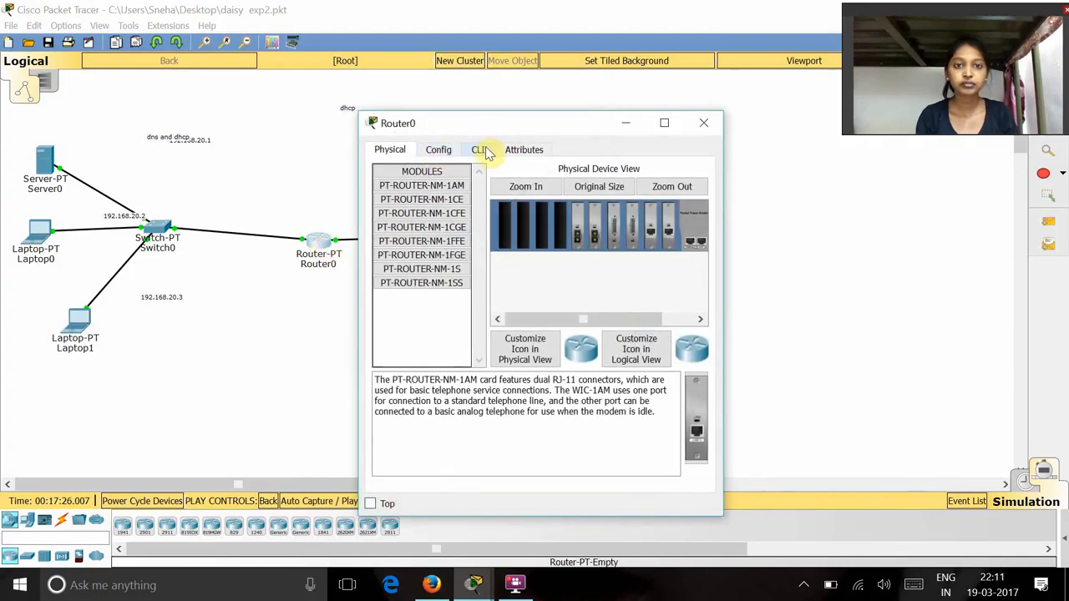
# - In Router0's CLI enter config t and interface FastEthernet0/0 configuration
pyautogui.click(477, 150)
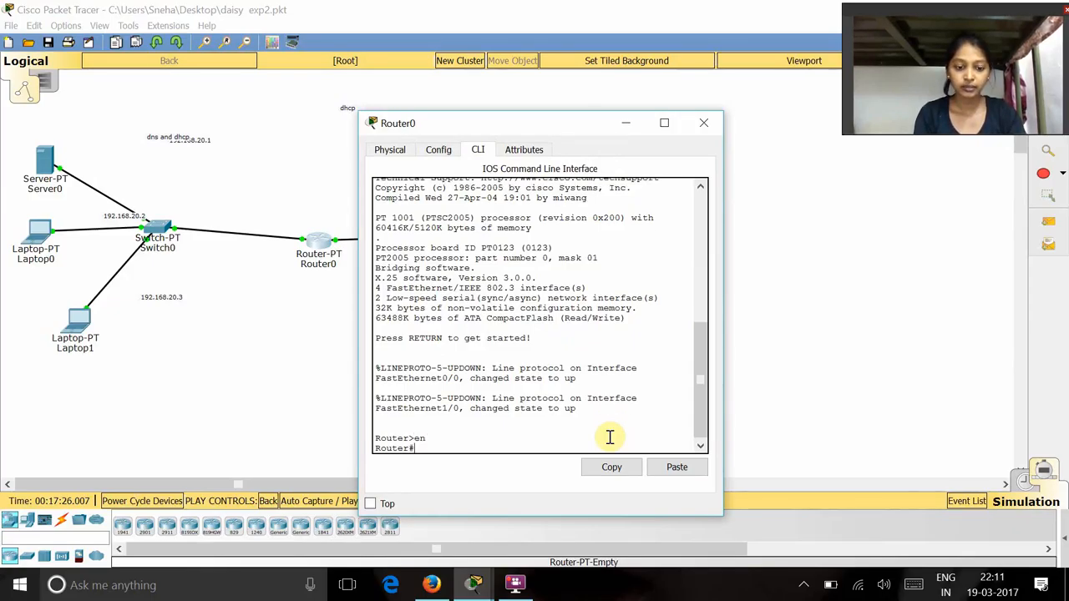
pyautogui.write('confi')
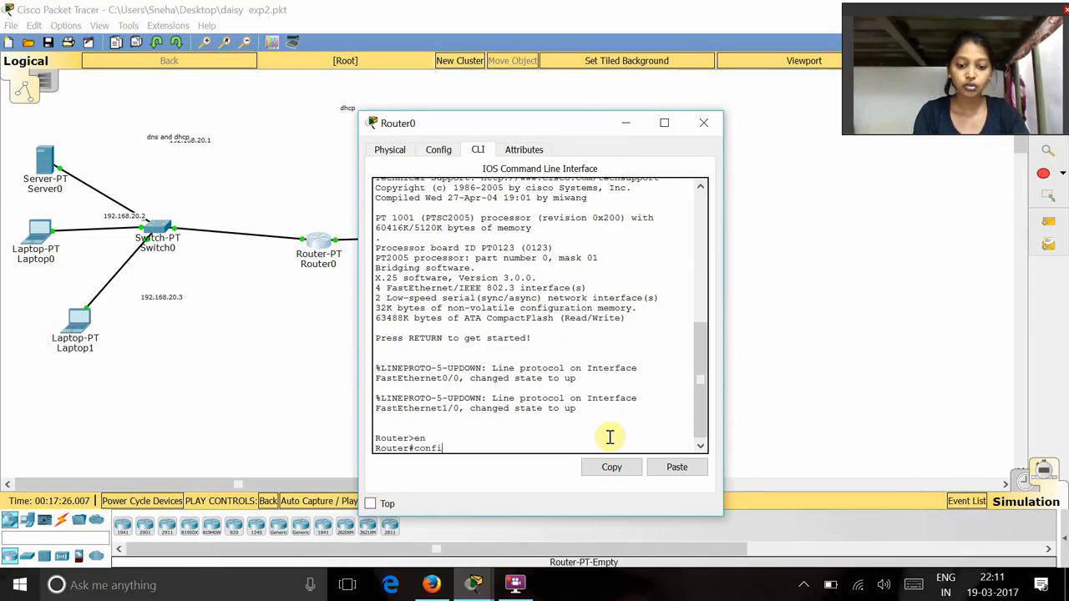
pyautogui.write('g t')
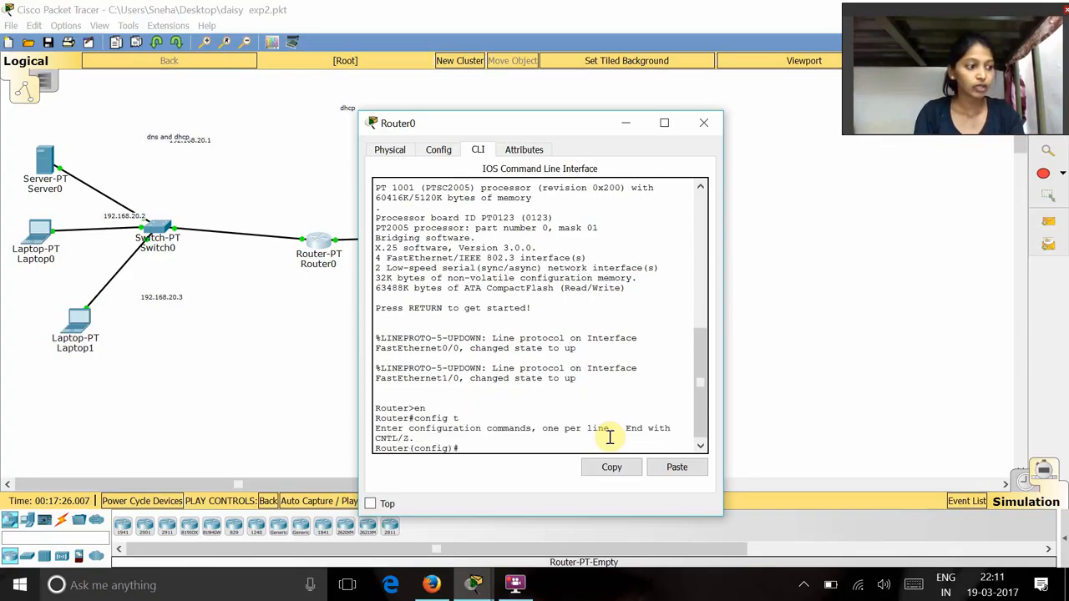
pyautogui.write('int')
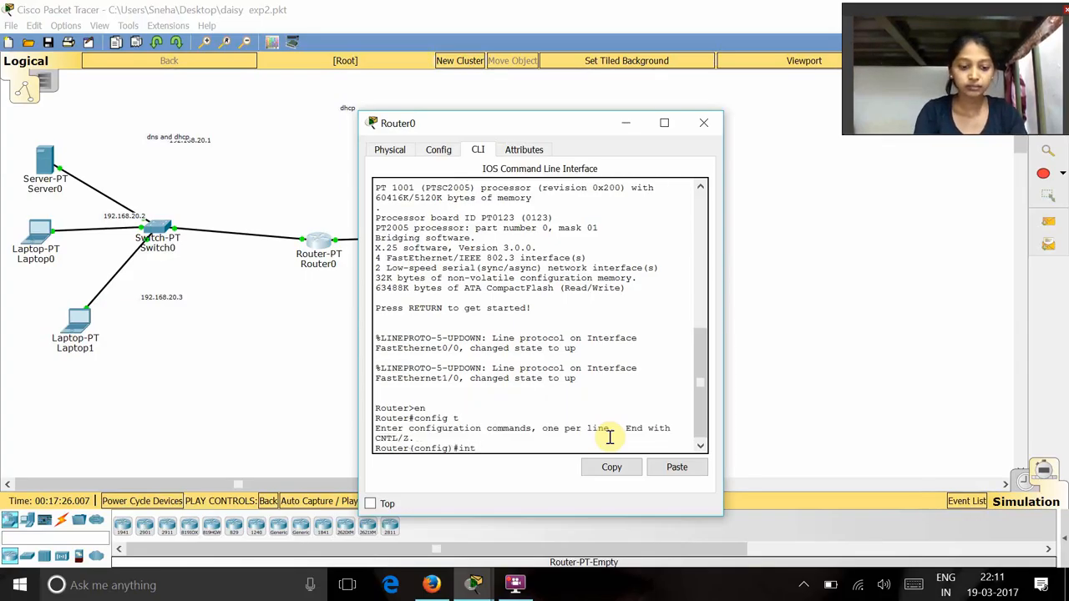
pyautogui.write('fa0/')
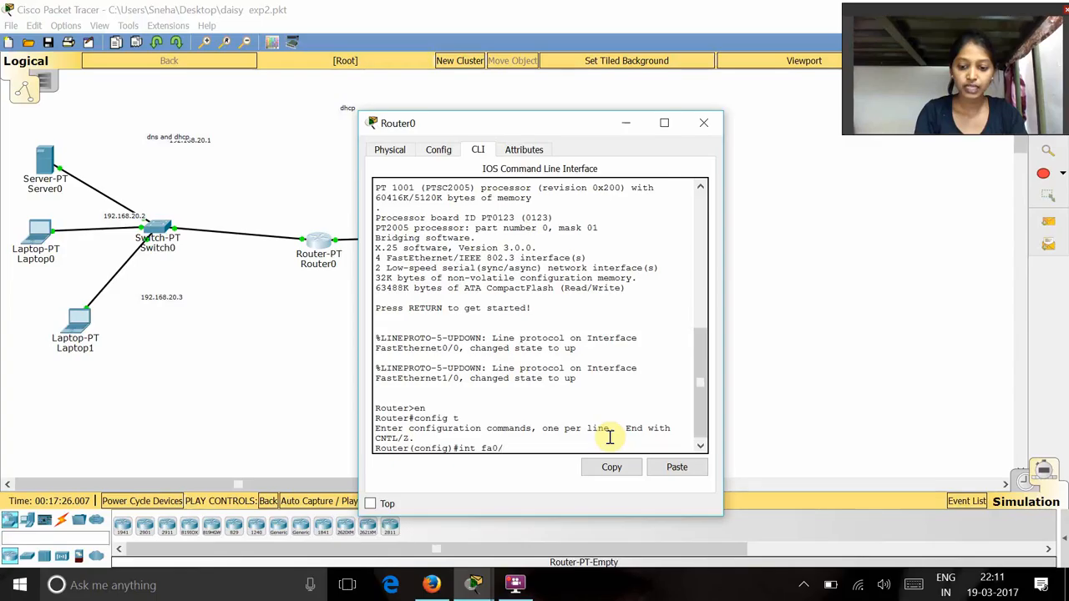
pyautogui.press('Return')
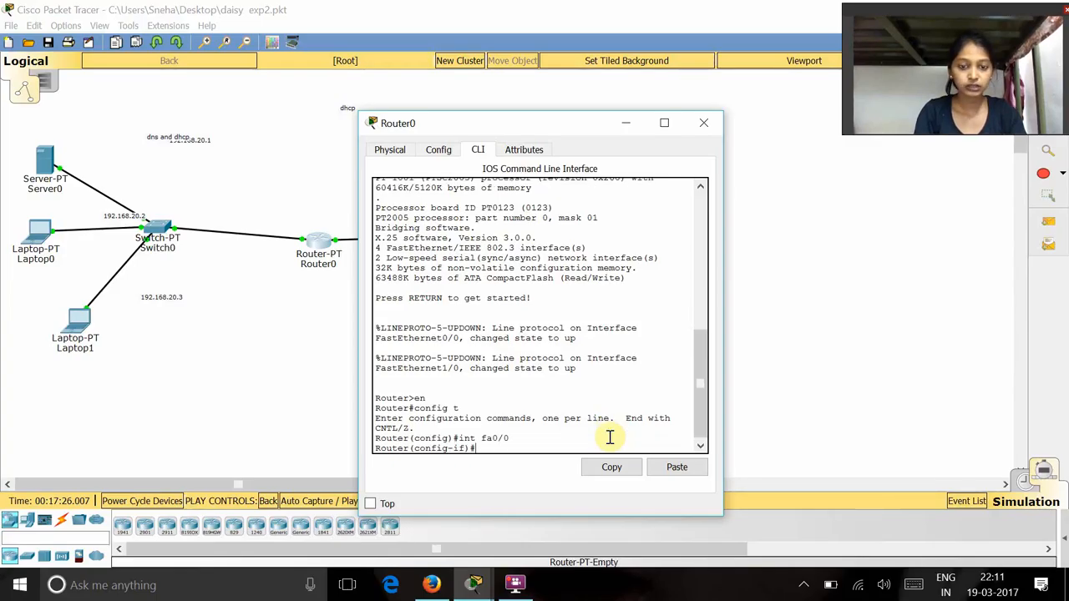
# - Assign FastEthernet0/0 the address 192.168.20.4 255.255.255.0 with no shutdown, and begin int fa1/0
pyautogui.write('ip addr')
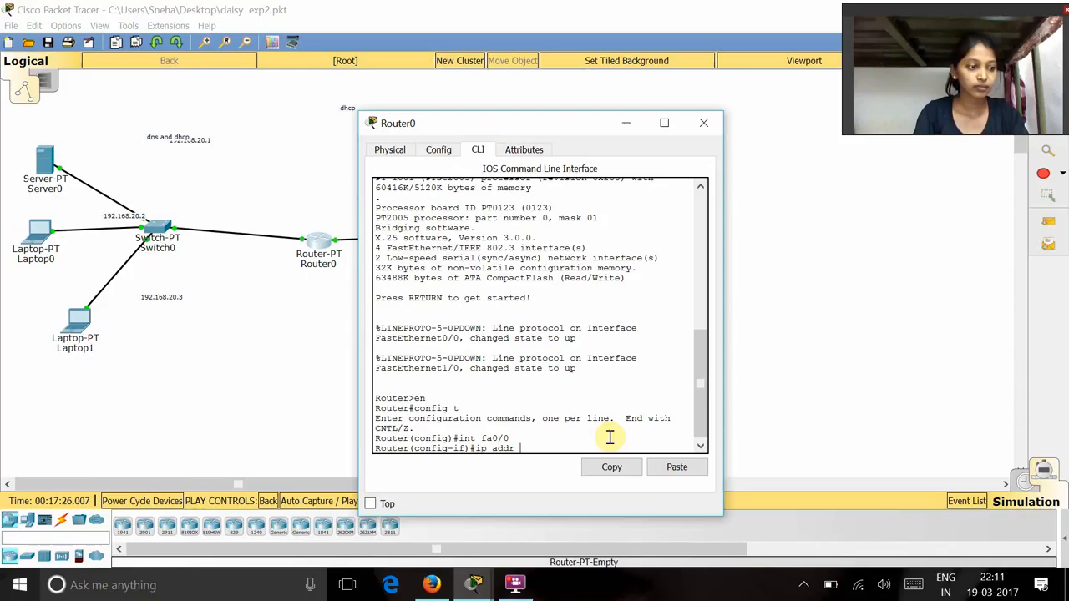
pyautogui.write('192')
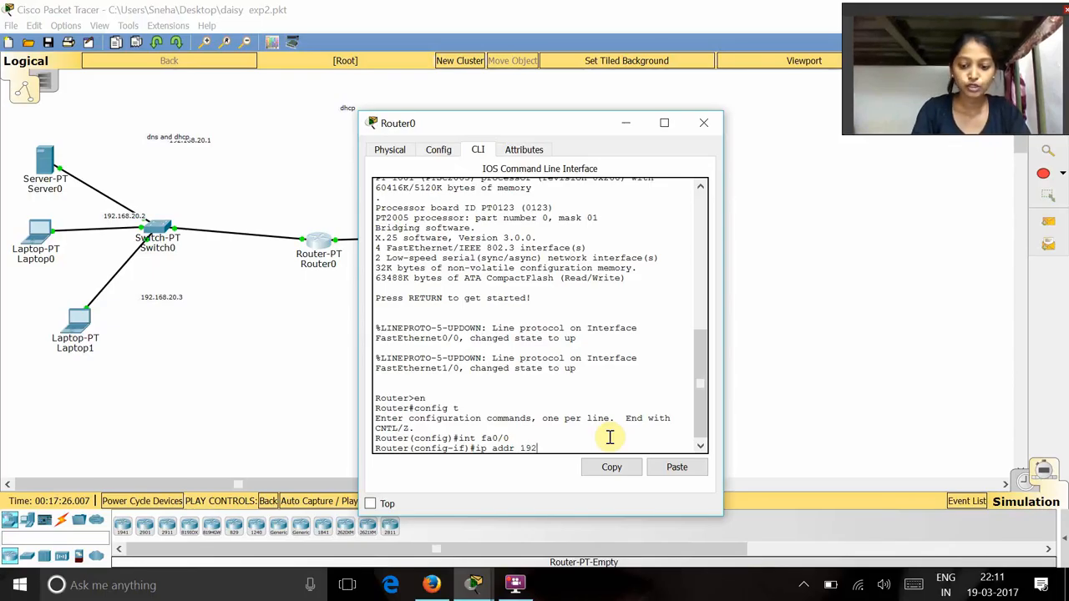
pyautogui.write('.168.')
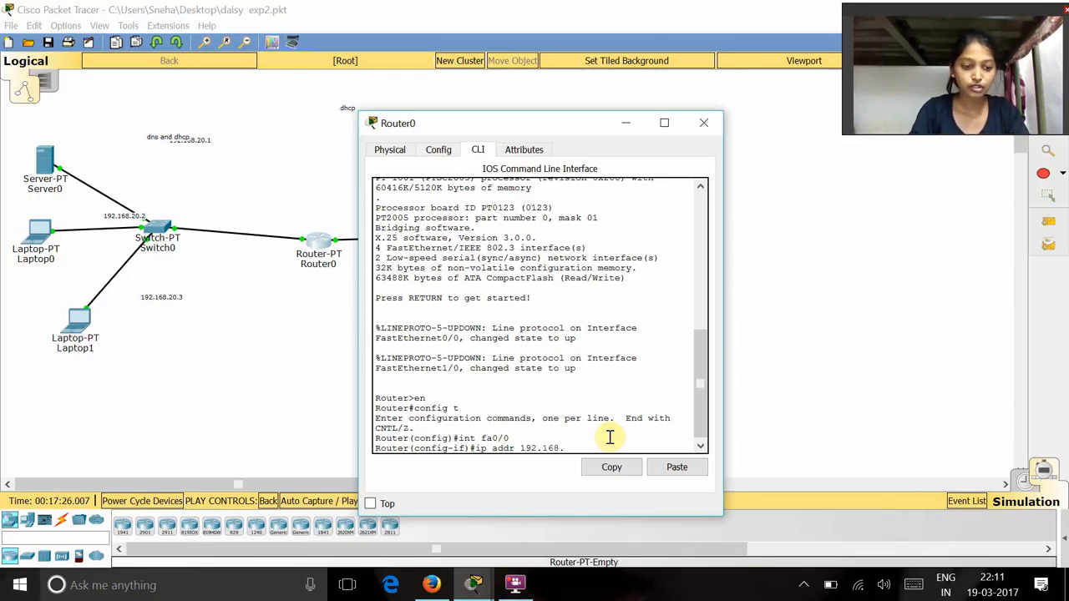
pyautogui.write('.2')
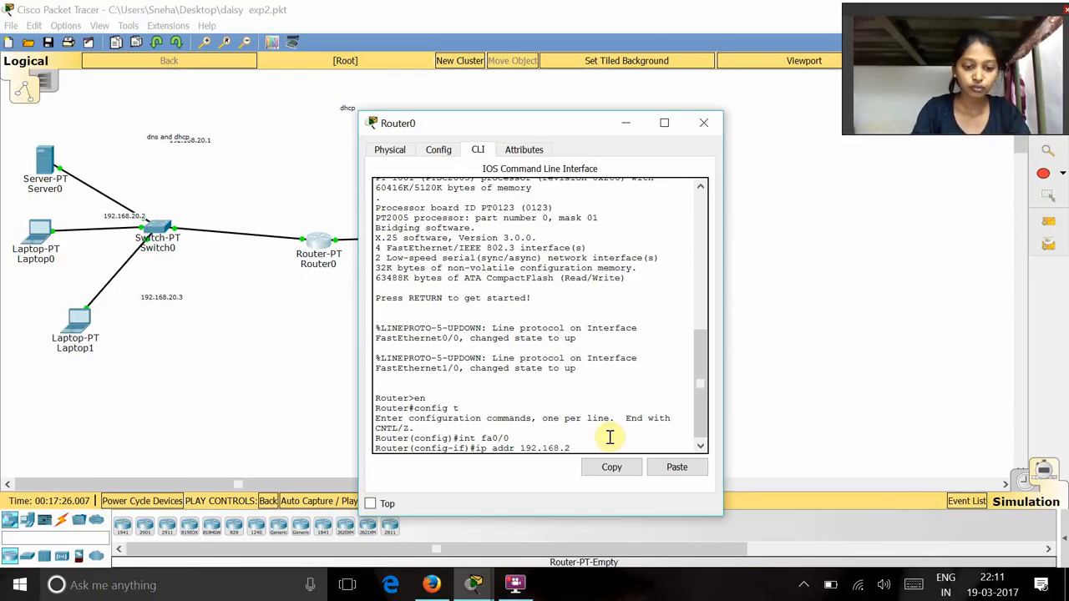
pyautogui.write('0.4')
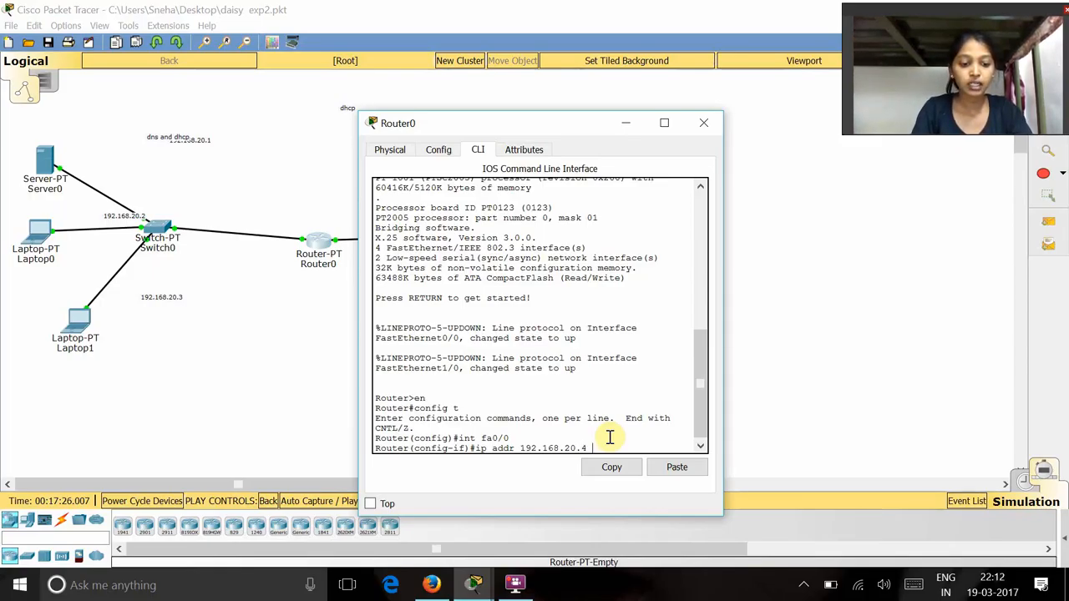
pyautogui.write('255.255.255.0')
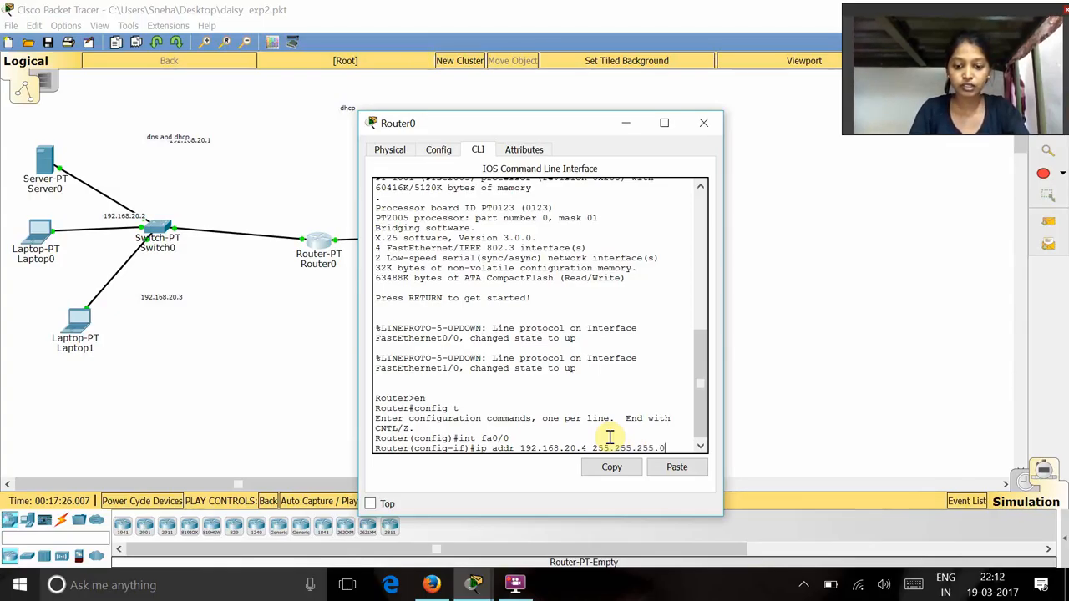
pyautogui.press('Return')
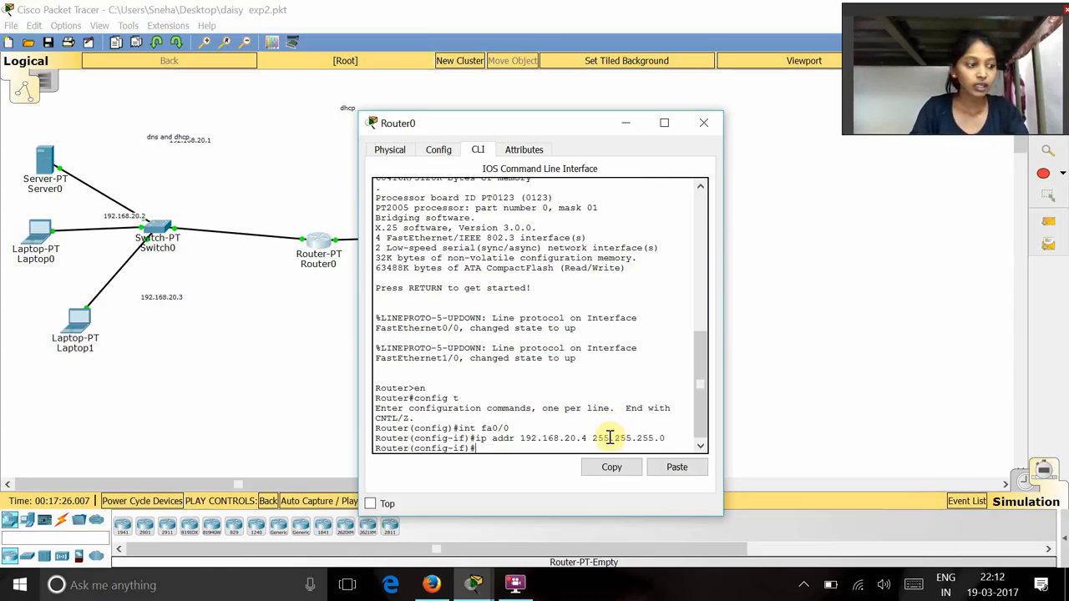
pyautogui.write('nosh')
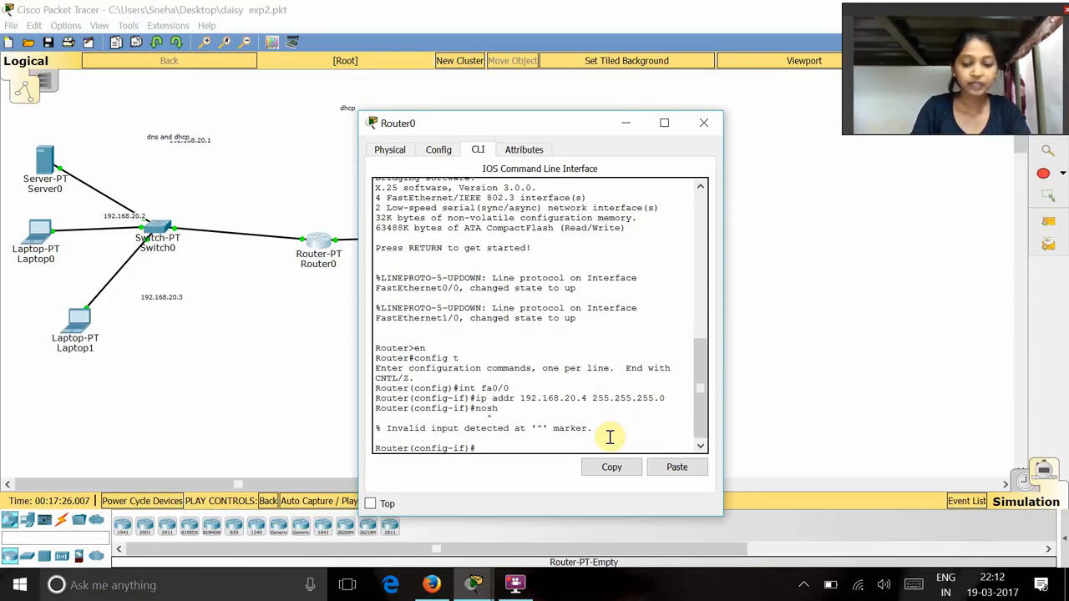
pyautogui.write('int f')
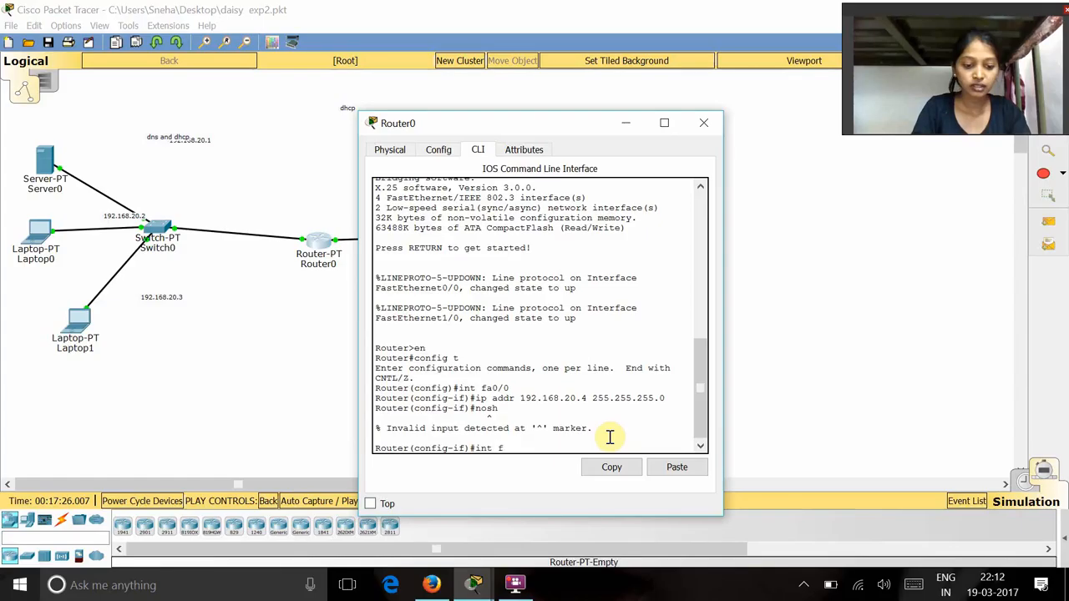
pyautogui.write('a1/')
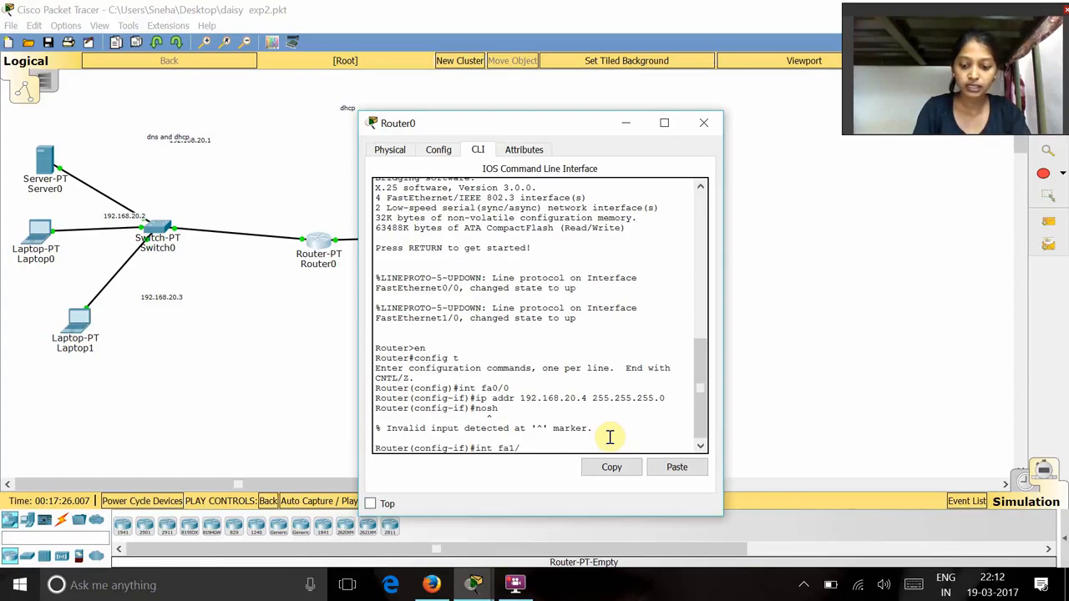
# - Assign FastEthernet1/0 the address 192.168.10.4 255.255.255.0 and enable it with no shutdown
pyautogui.press('Return')
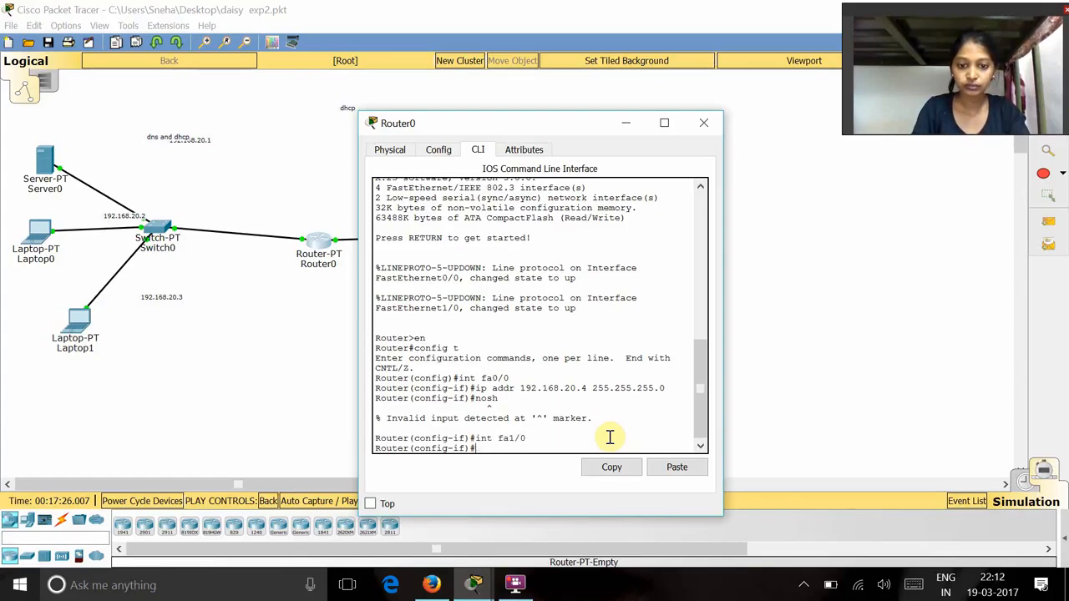
pyautogui.write('i')
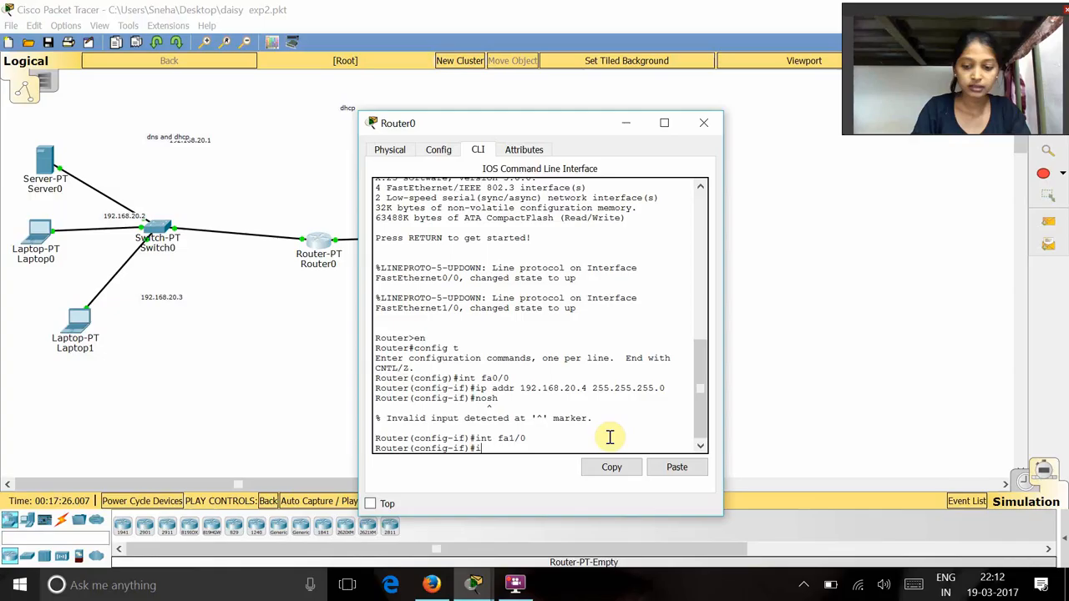
pyautogui.write('ip addr')
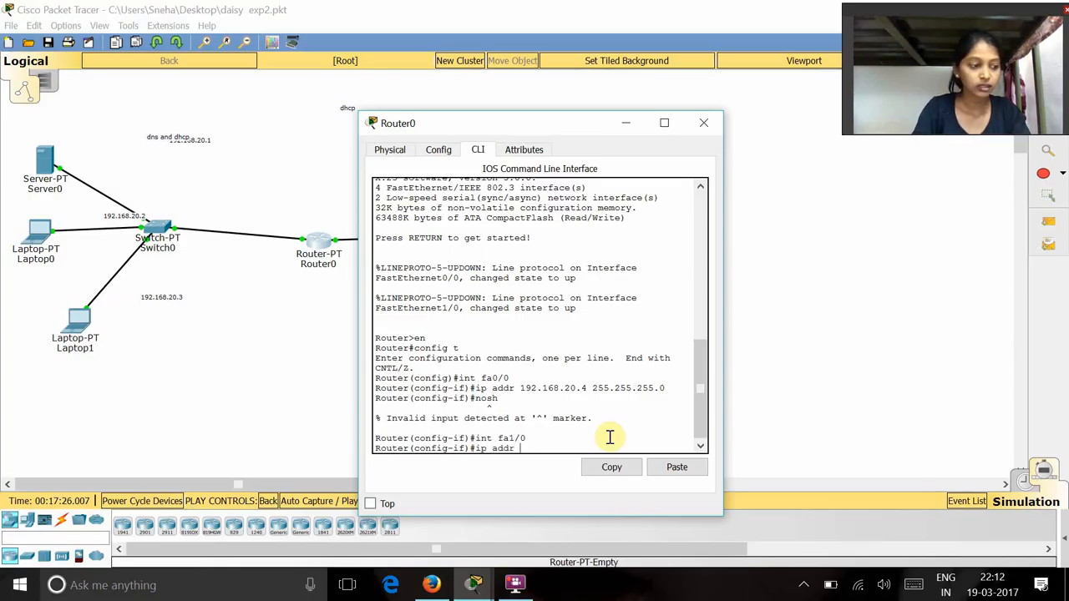
pyautogui.write('192')
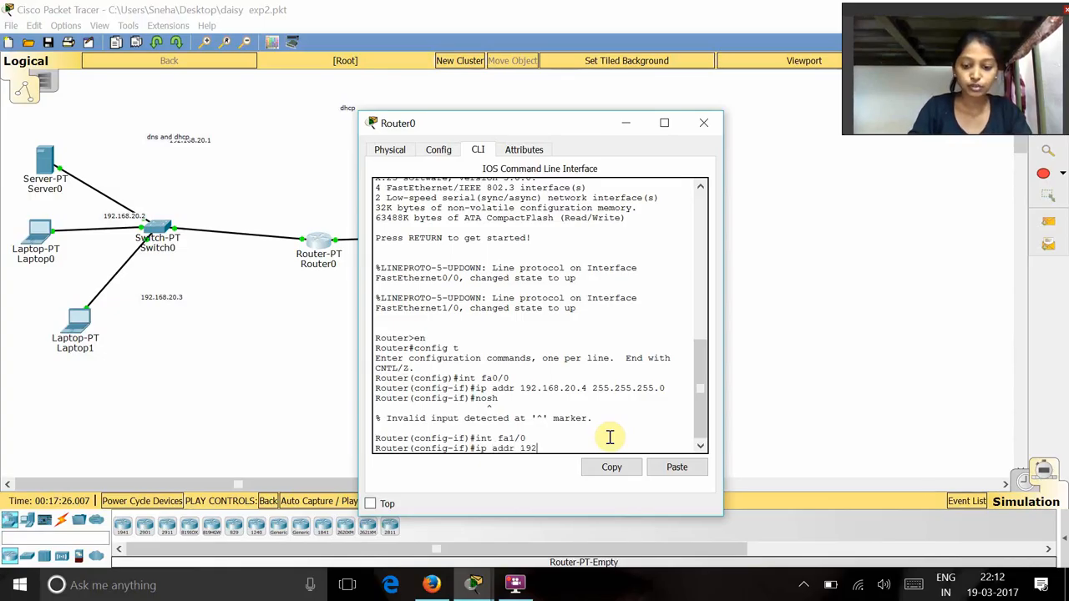
pyautogui.write('168.')
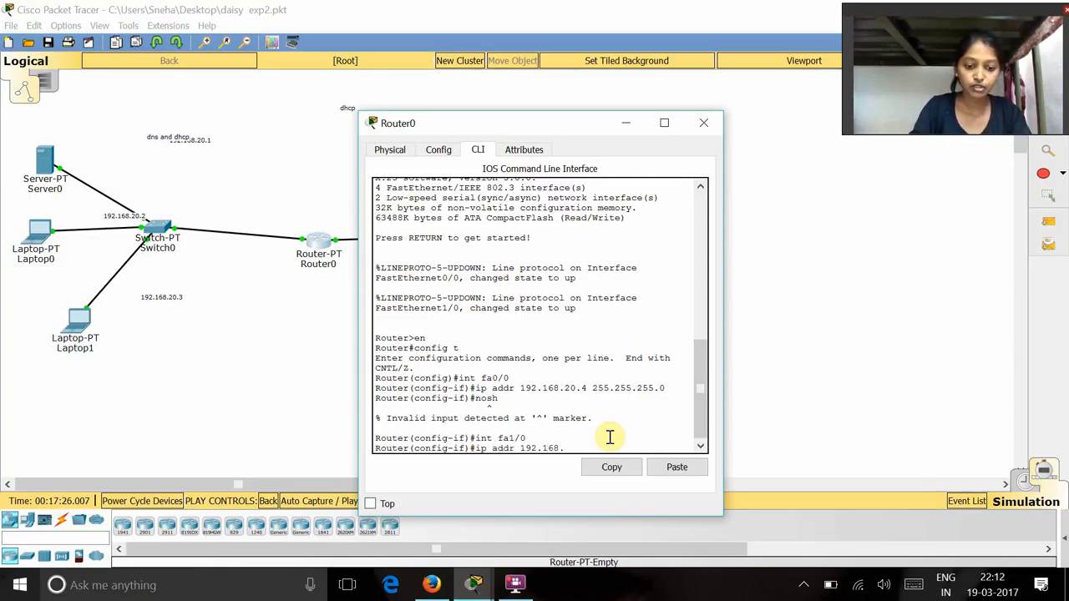
pyautogui.write('10.')
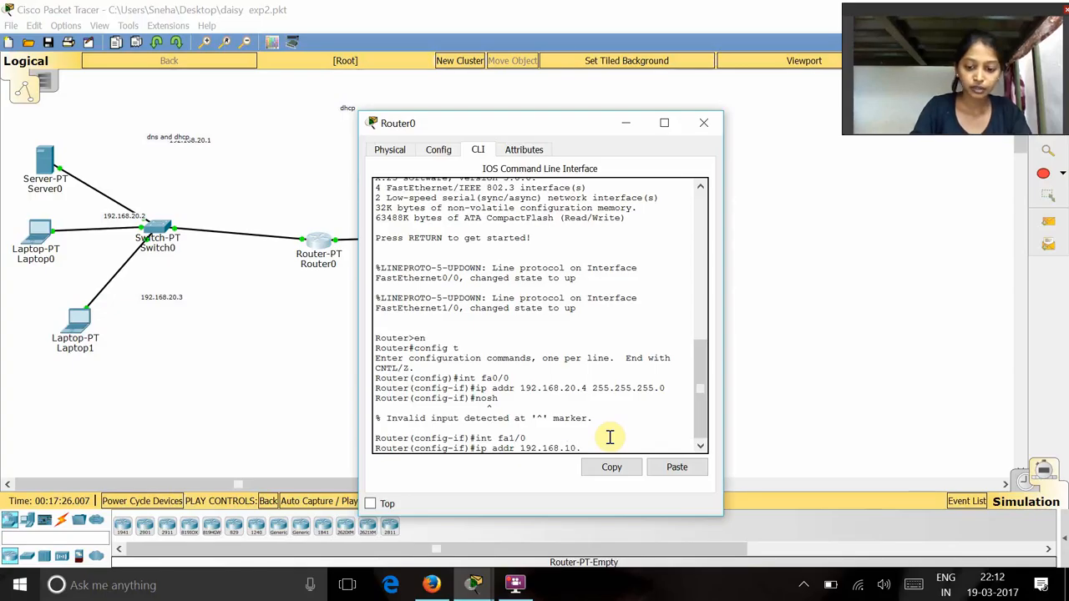
pyautogui.write('4')
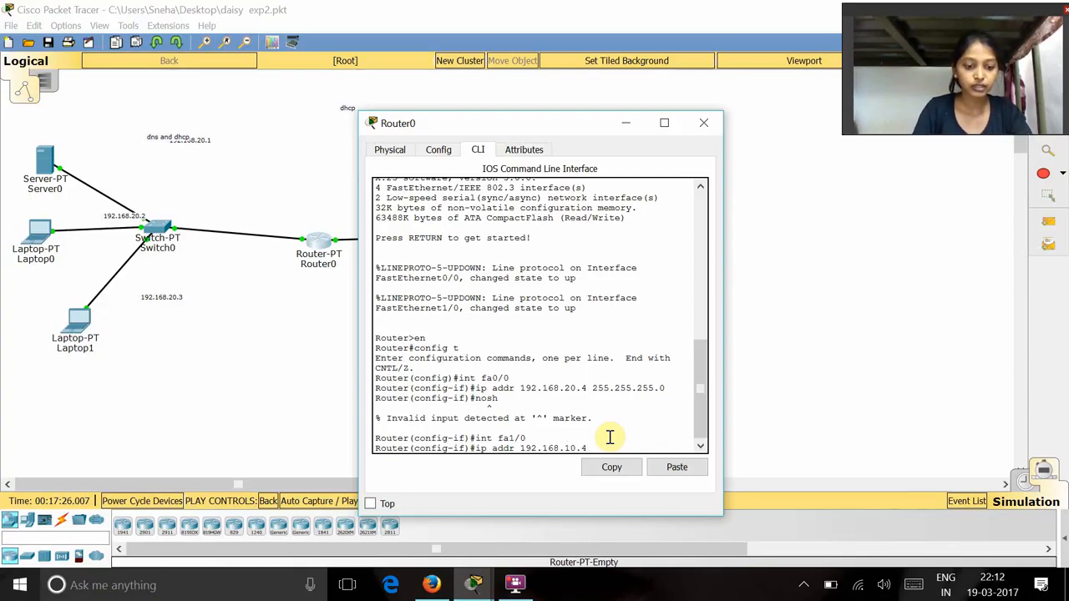
pyautogui.write('255.255.')
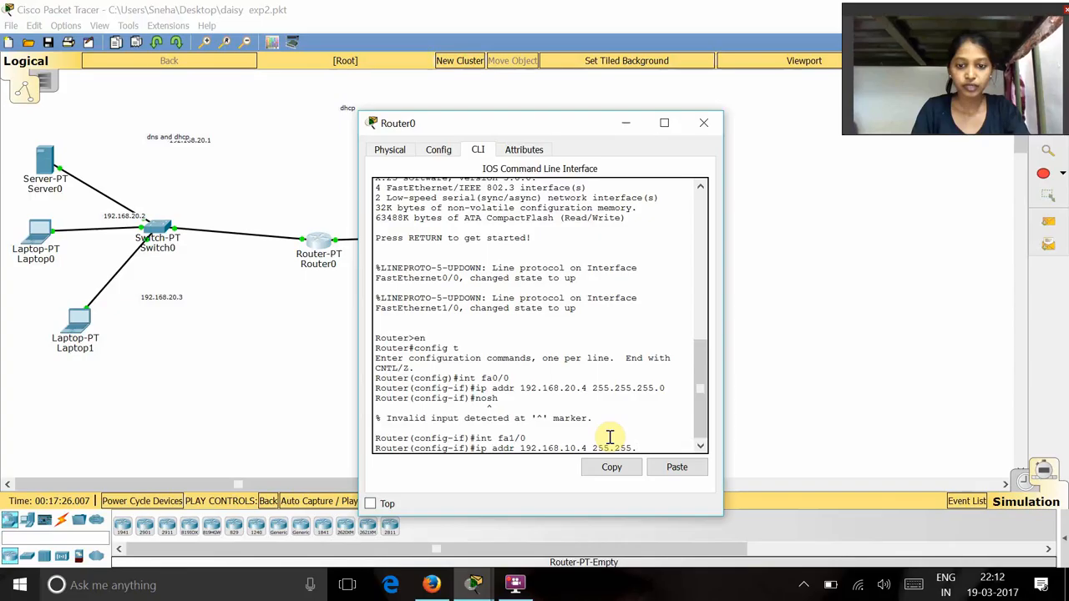
pyautogui.write('255.0')
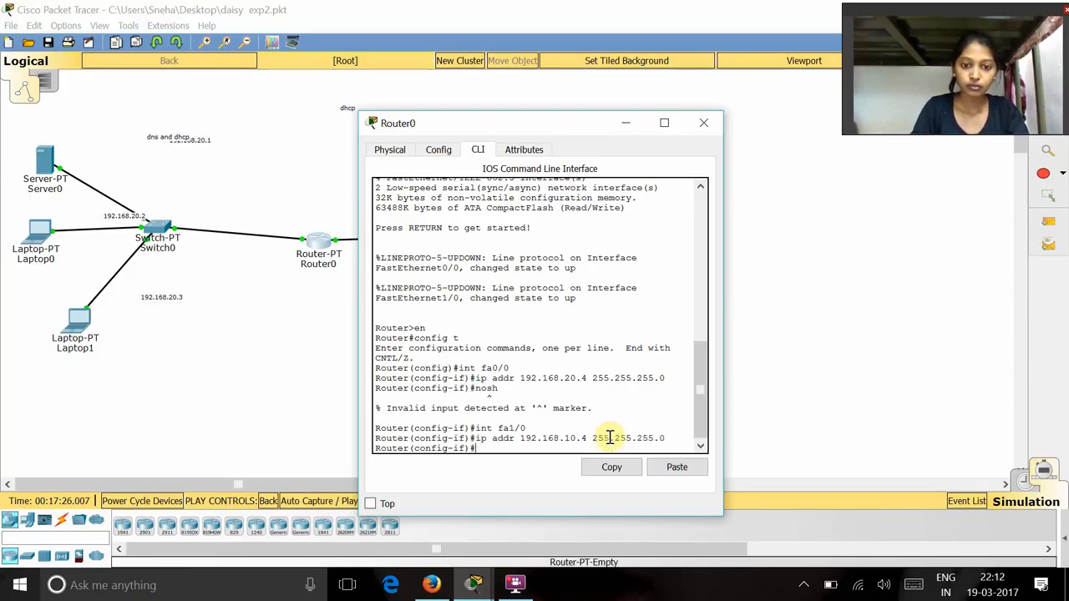
pyautogui.write('no sh')
pyautogui.write('exit')
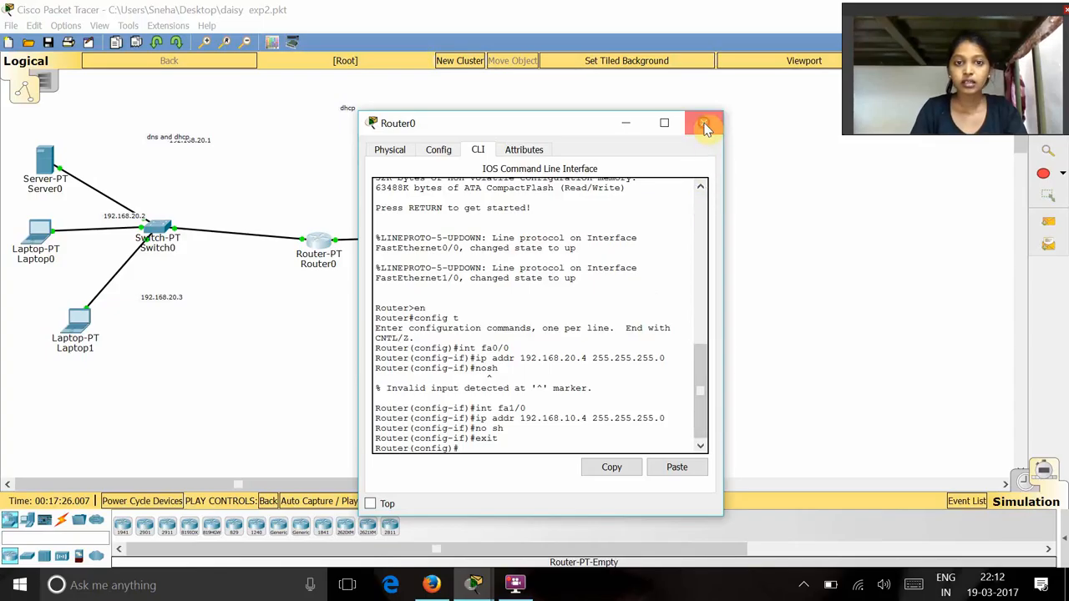
# - Close Router0's window to return to the full topology
pyautogui.click(704, 124)
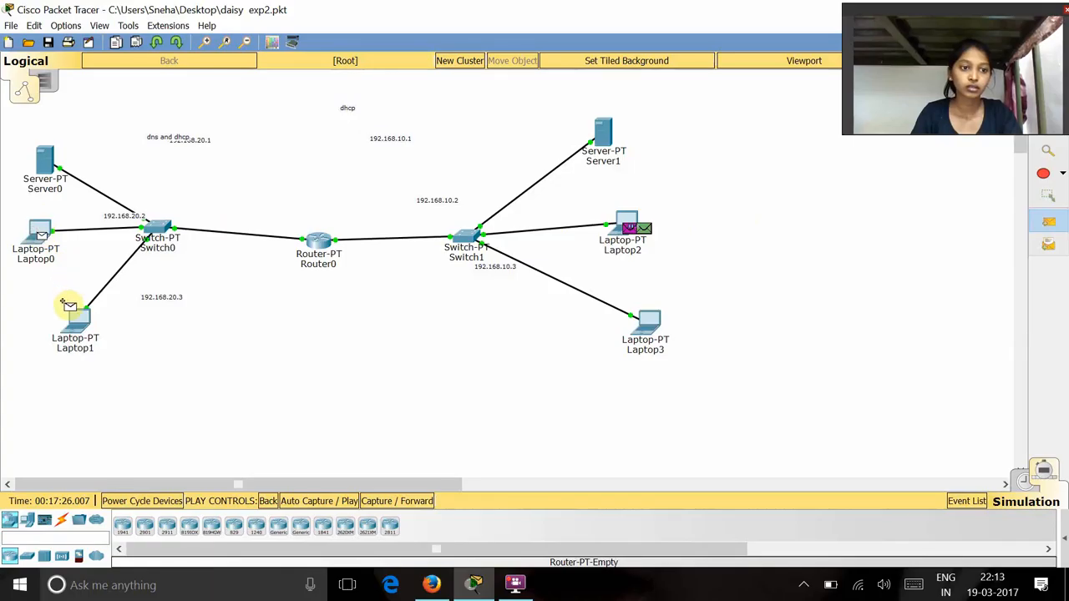
pyautogui.moveTo(865, 311)
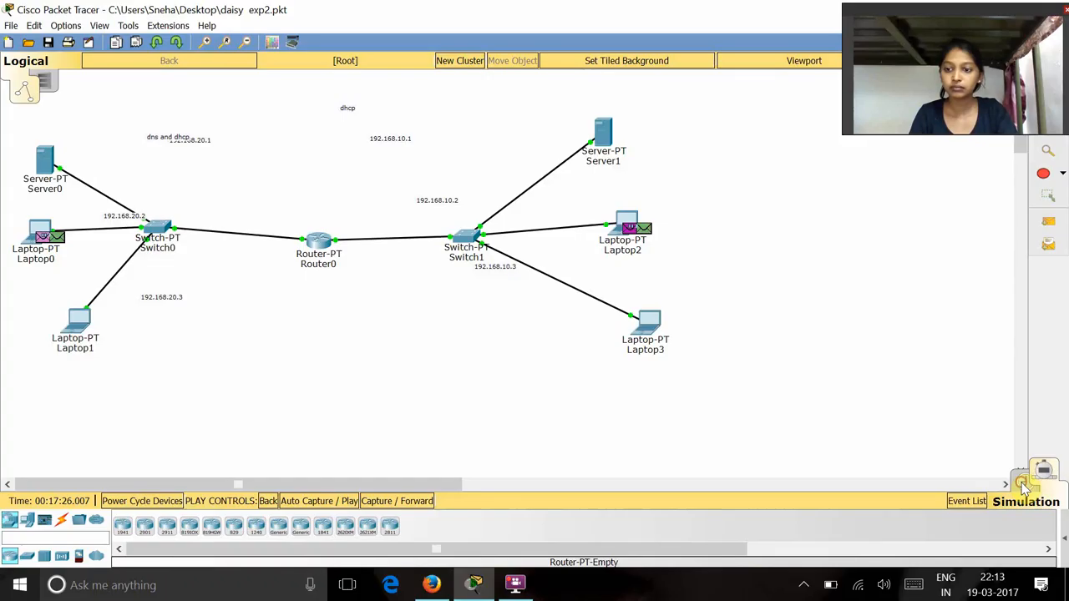
# - Reset via Realtime/Simulation toggle and Capture/Forward ICMP packets through the switches to Laptop1 and Laptop3
pyautogui.click(1045, 478)
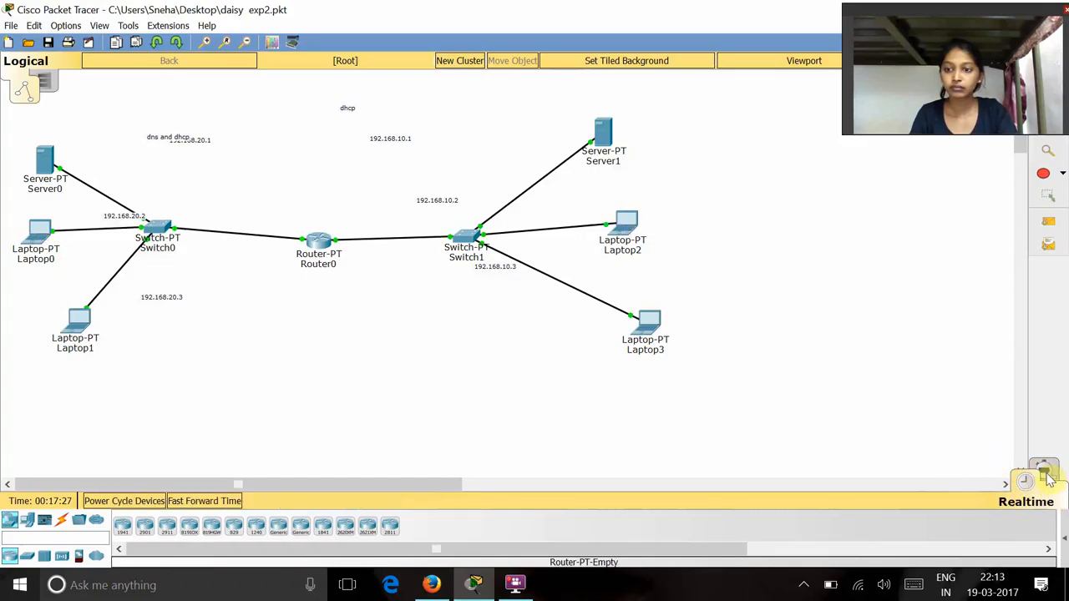
pyautogui.click(1044, 471)
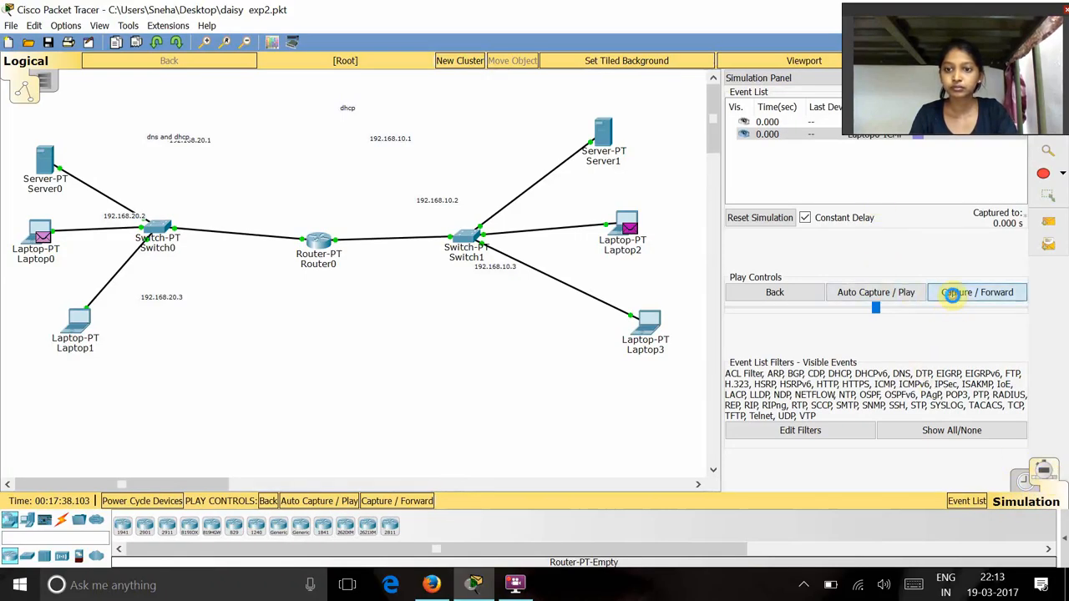
pyautogui.click(977, 292)
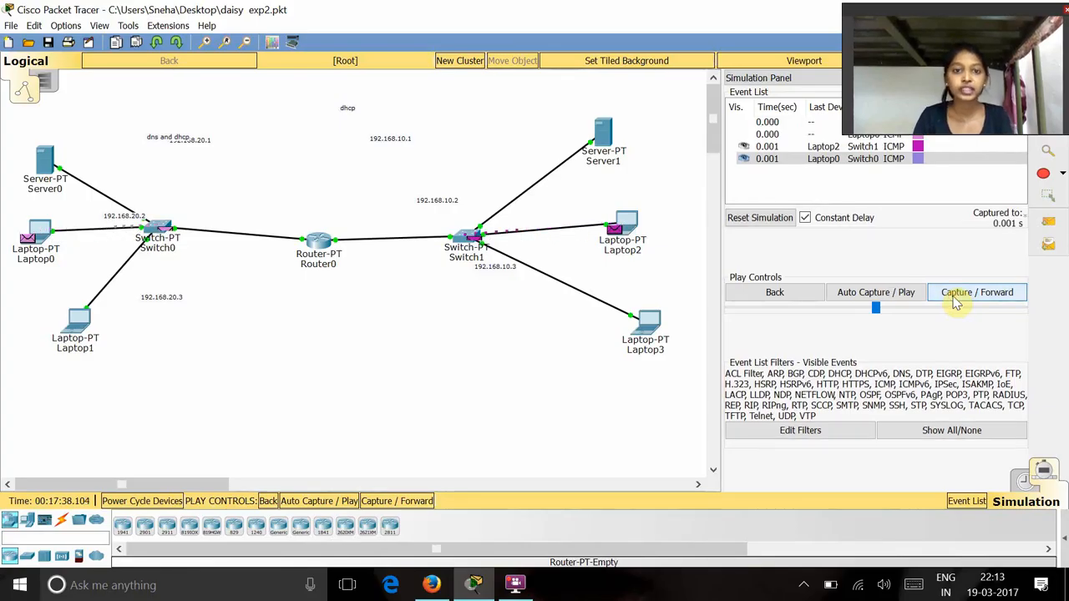
pyautogui.click(977, 293)
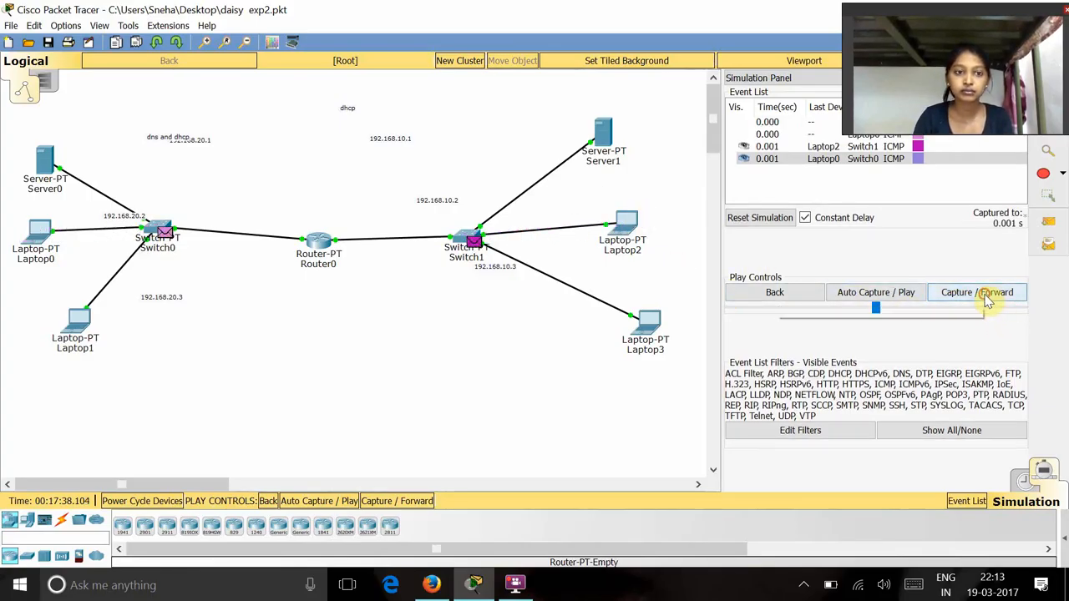
pyautogui.click(977, 292)
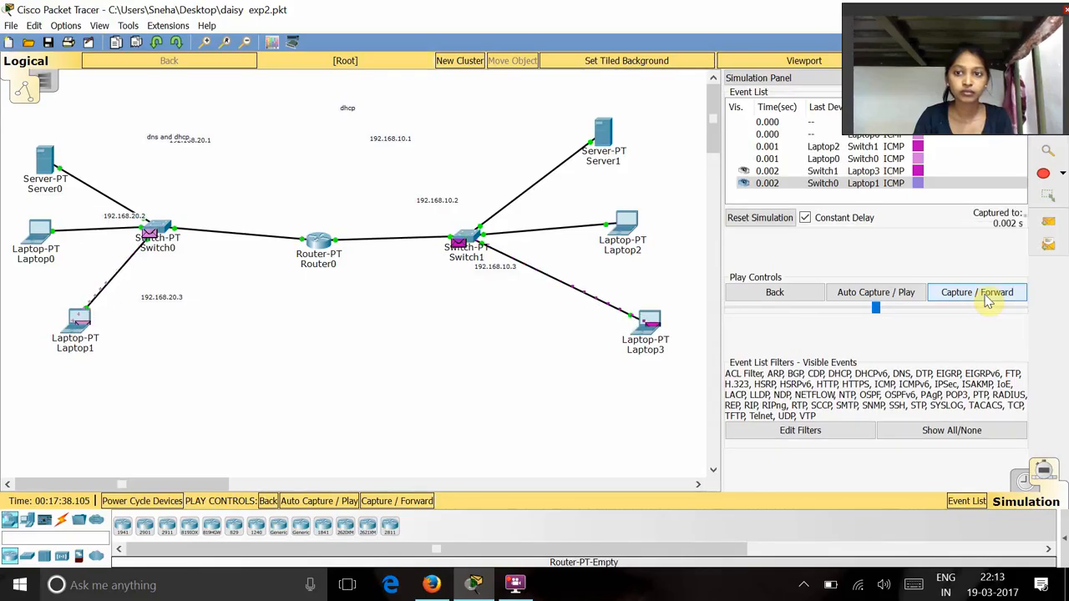
pyautogui.click(977, 290)
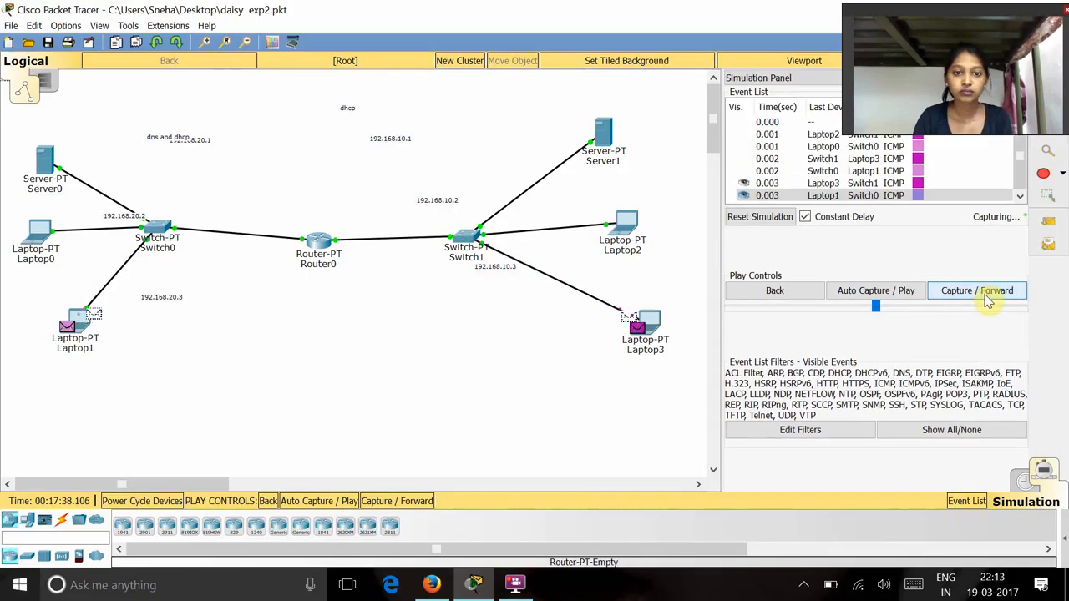
pyautogui.click(977, 290)
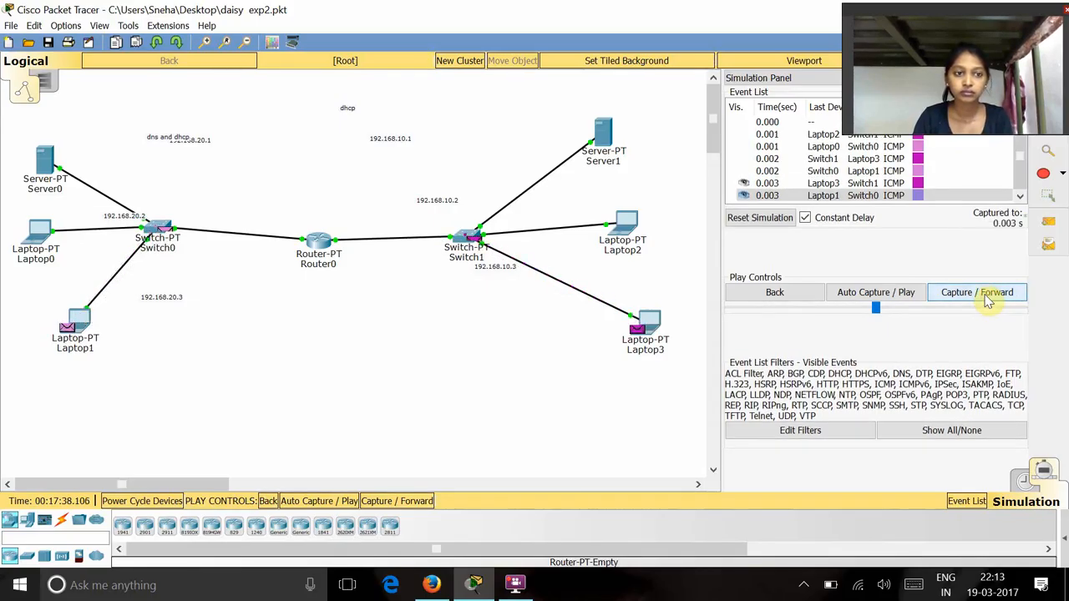
pyautogui.click(977, 291)
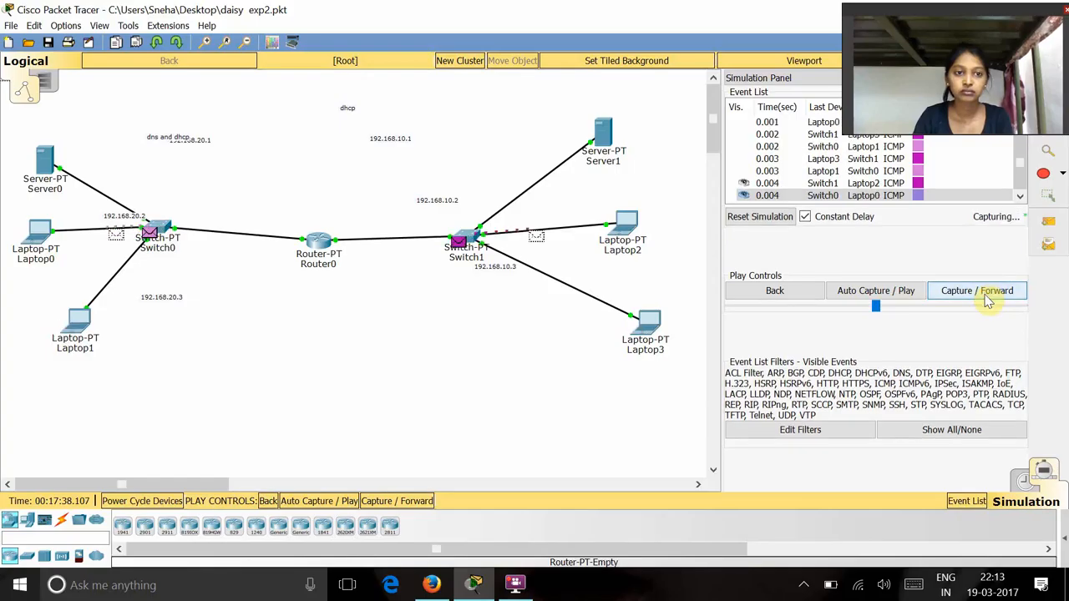
pyautogui.click(977, 291)
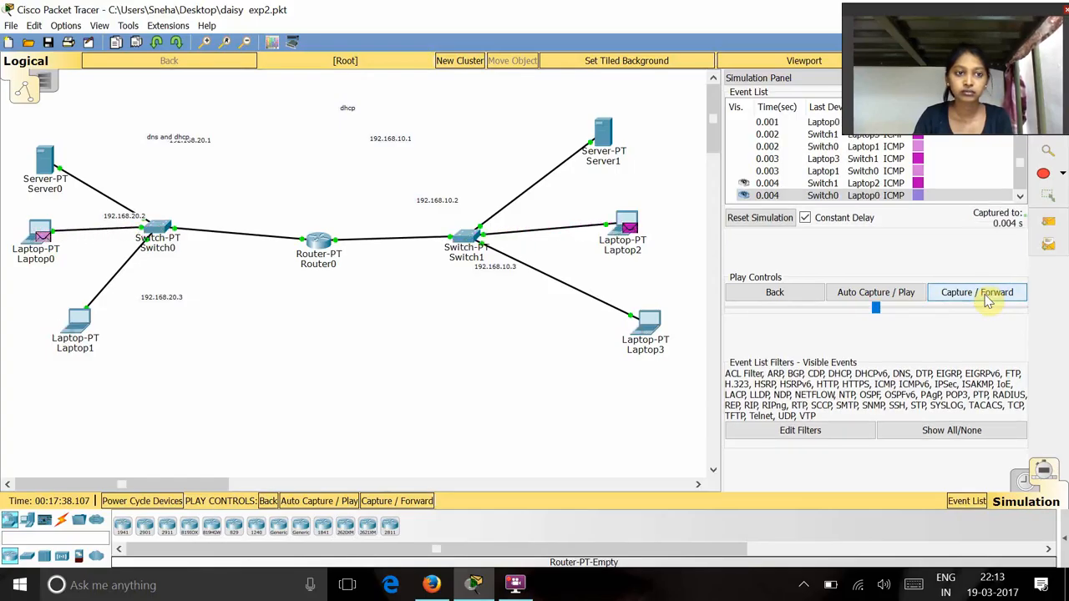
# - Capture/Forward STP frames from Switch0 and Switch1 out to the servers, router and laptops until 2.9 s
pyautogui.click(977, 290)
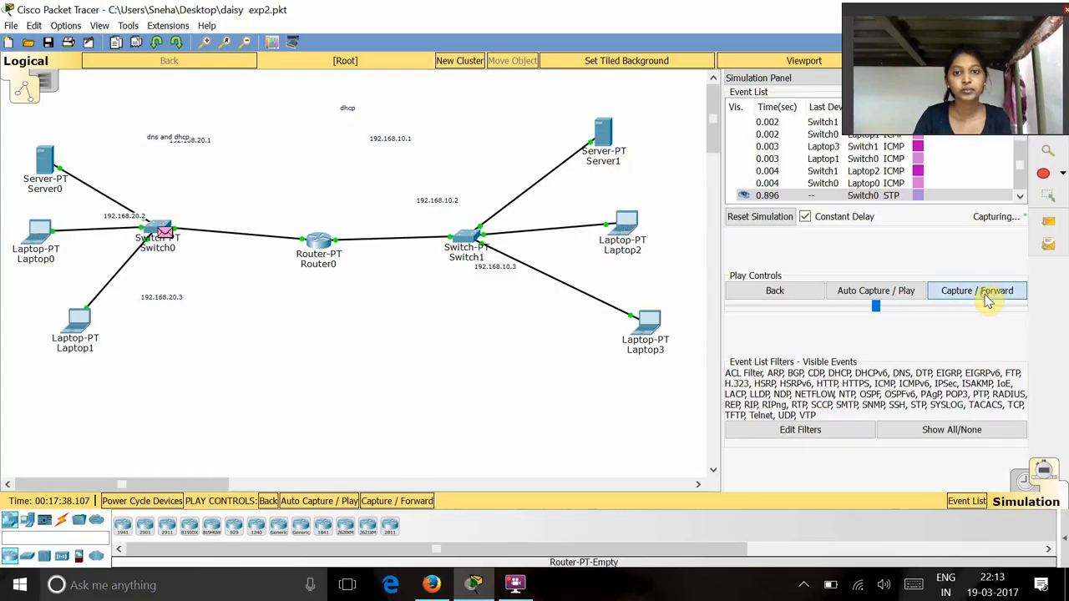
pyautogui.click(977, 290)
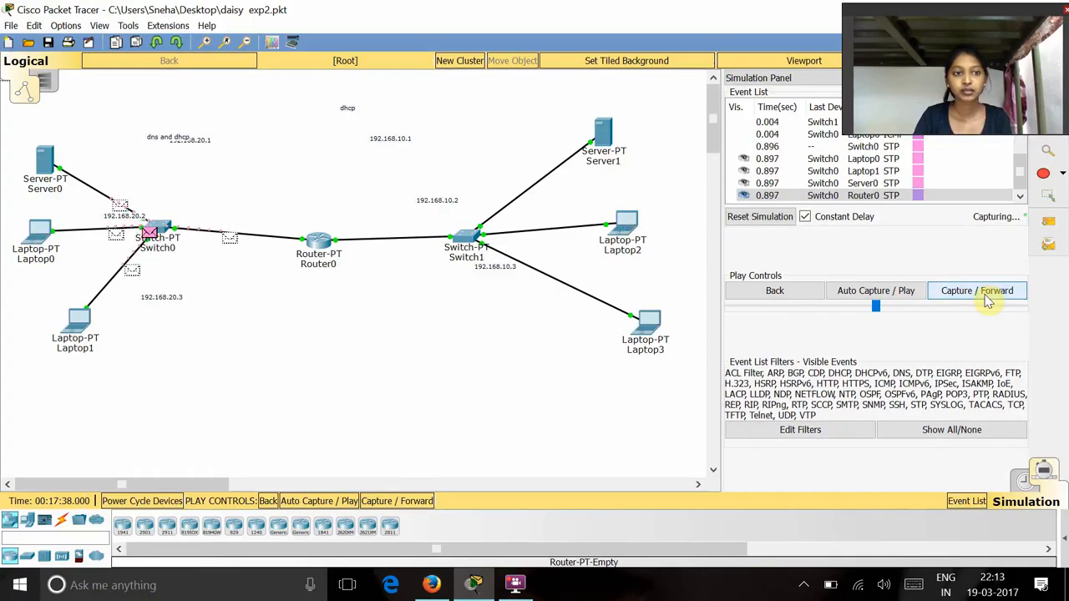
pyautogui.click(977, 291)
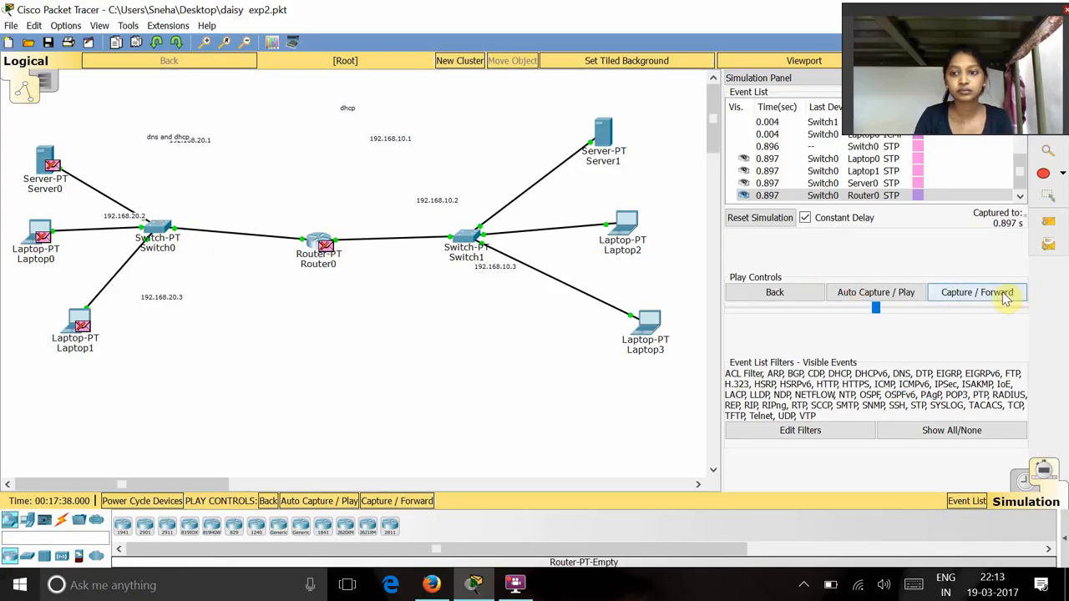
pyautogui.click(976, 291)
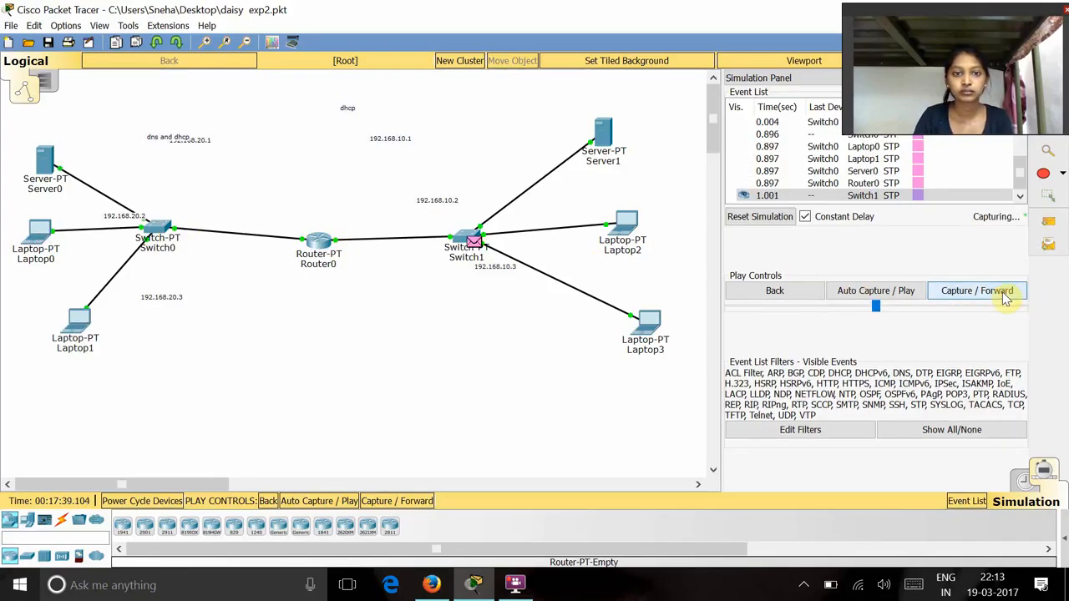
pyautogui.click(975, 291)
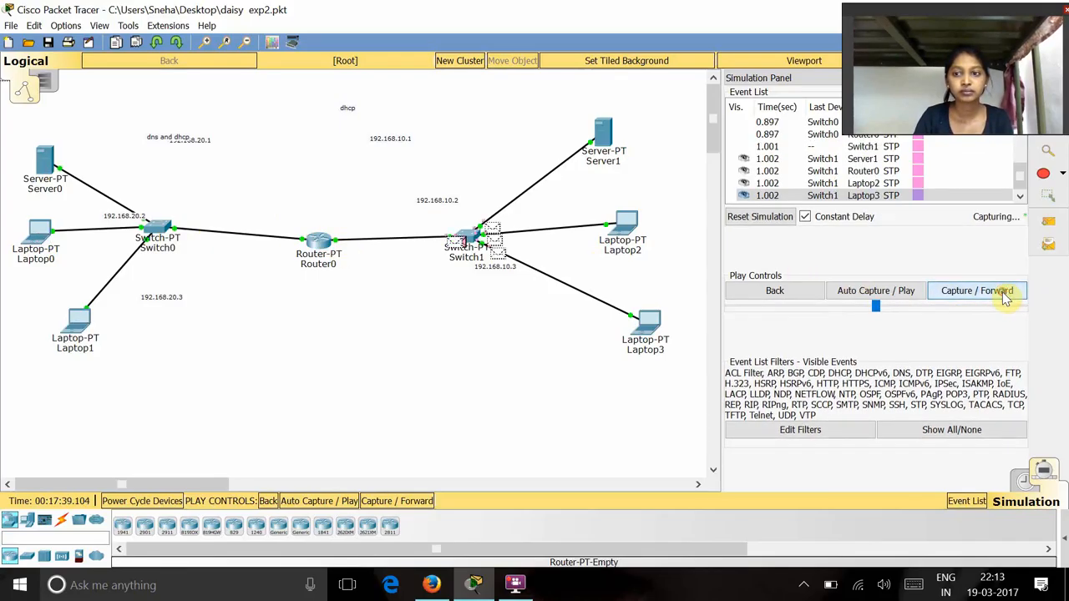
pyautogui.click(976, 291)
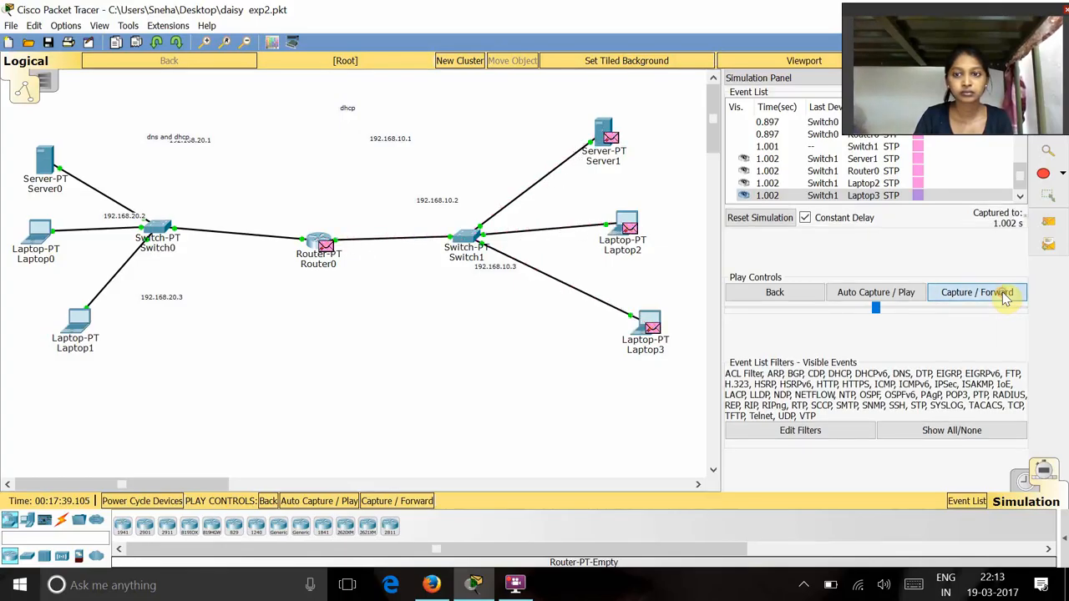
pyautogui.click(976, 292)
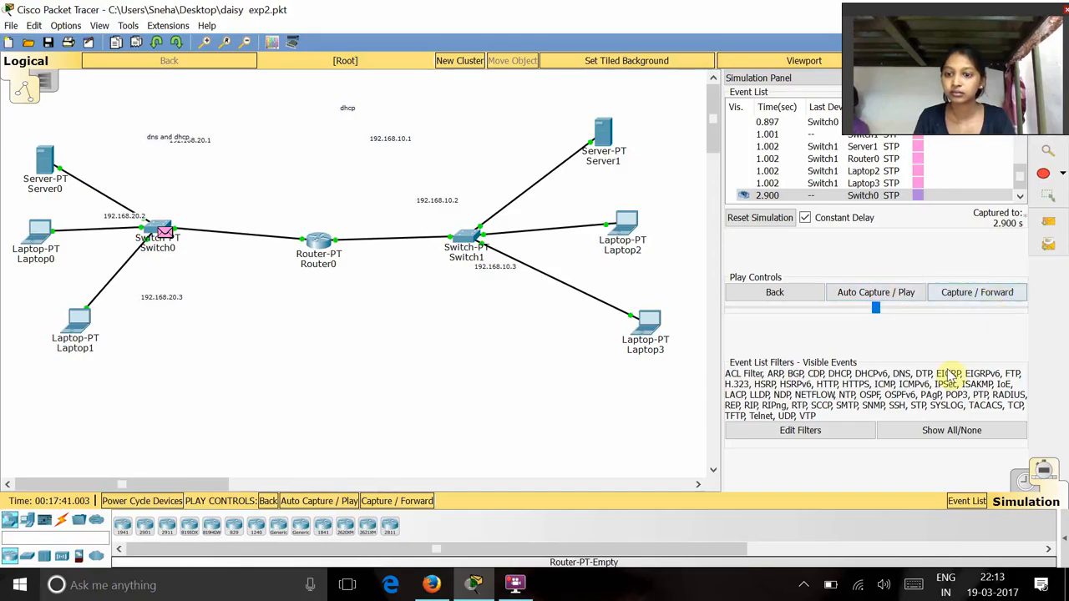
pyautogui.moveTo(877, 448)
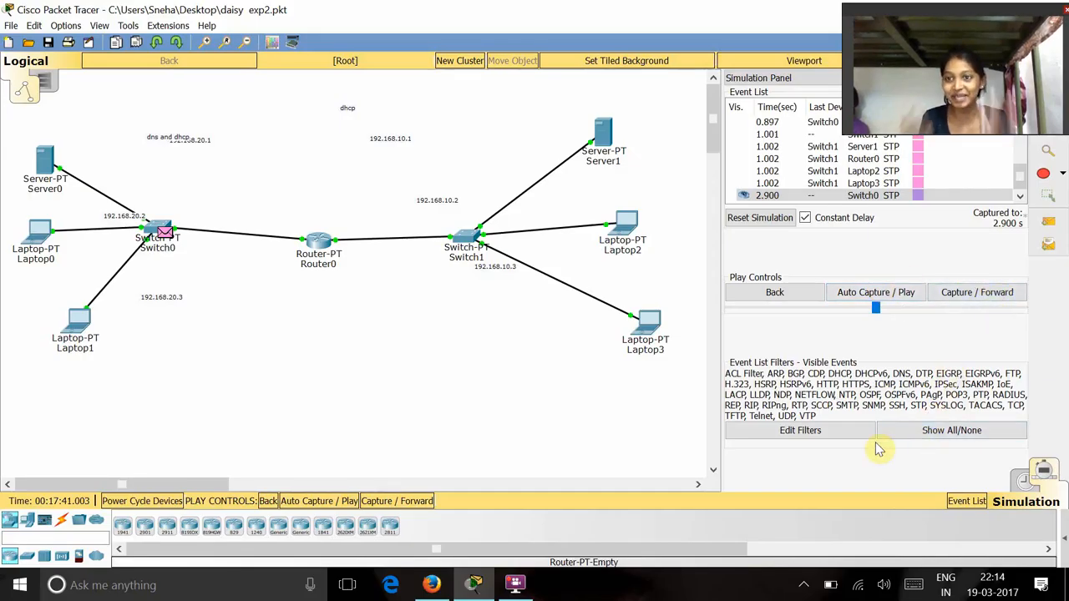